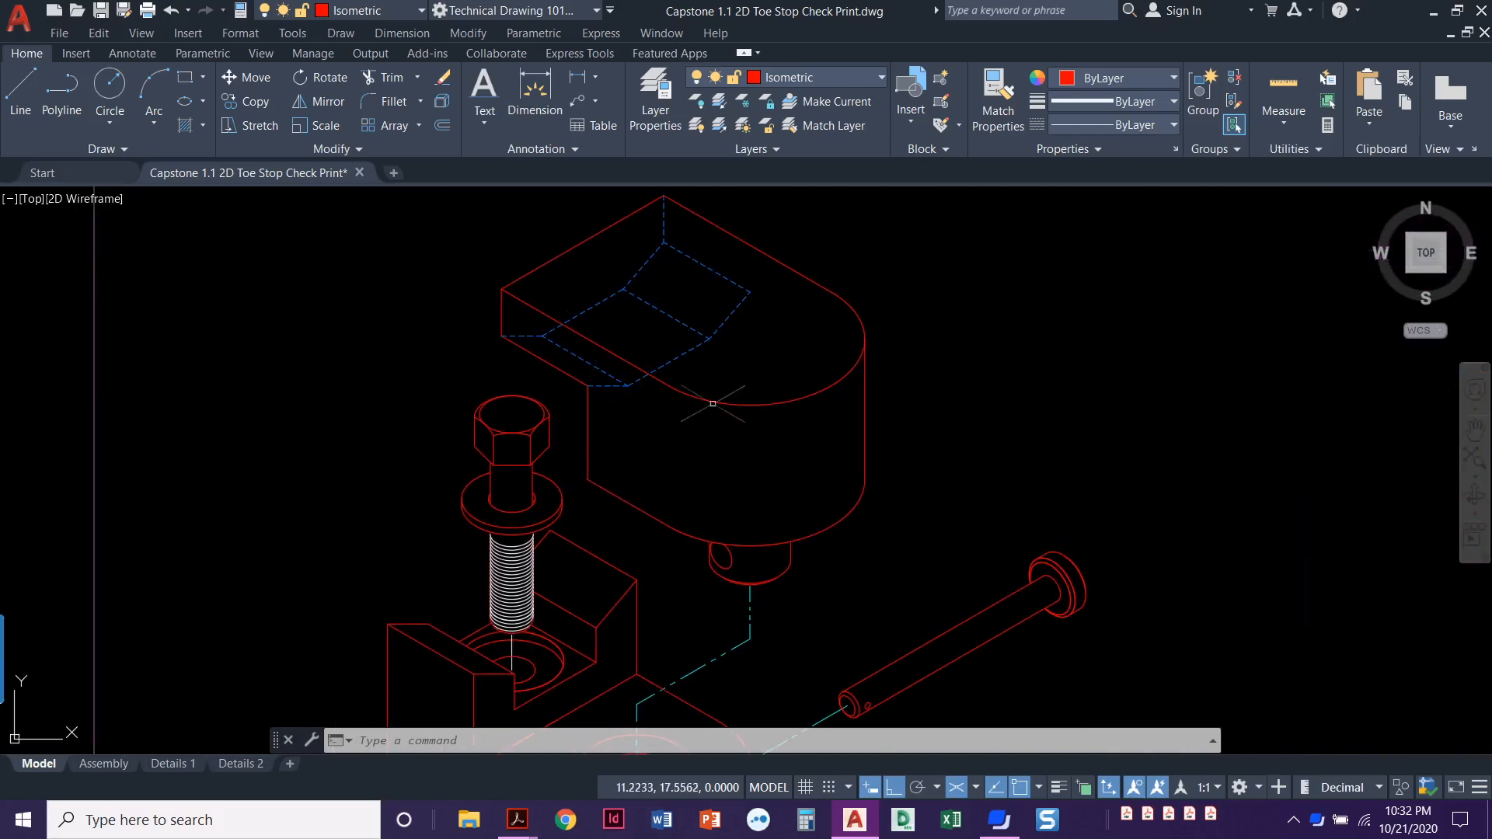
{"action": "mouse_move", "coordinate": [750, 564]}
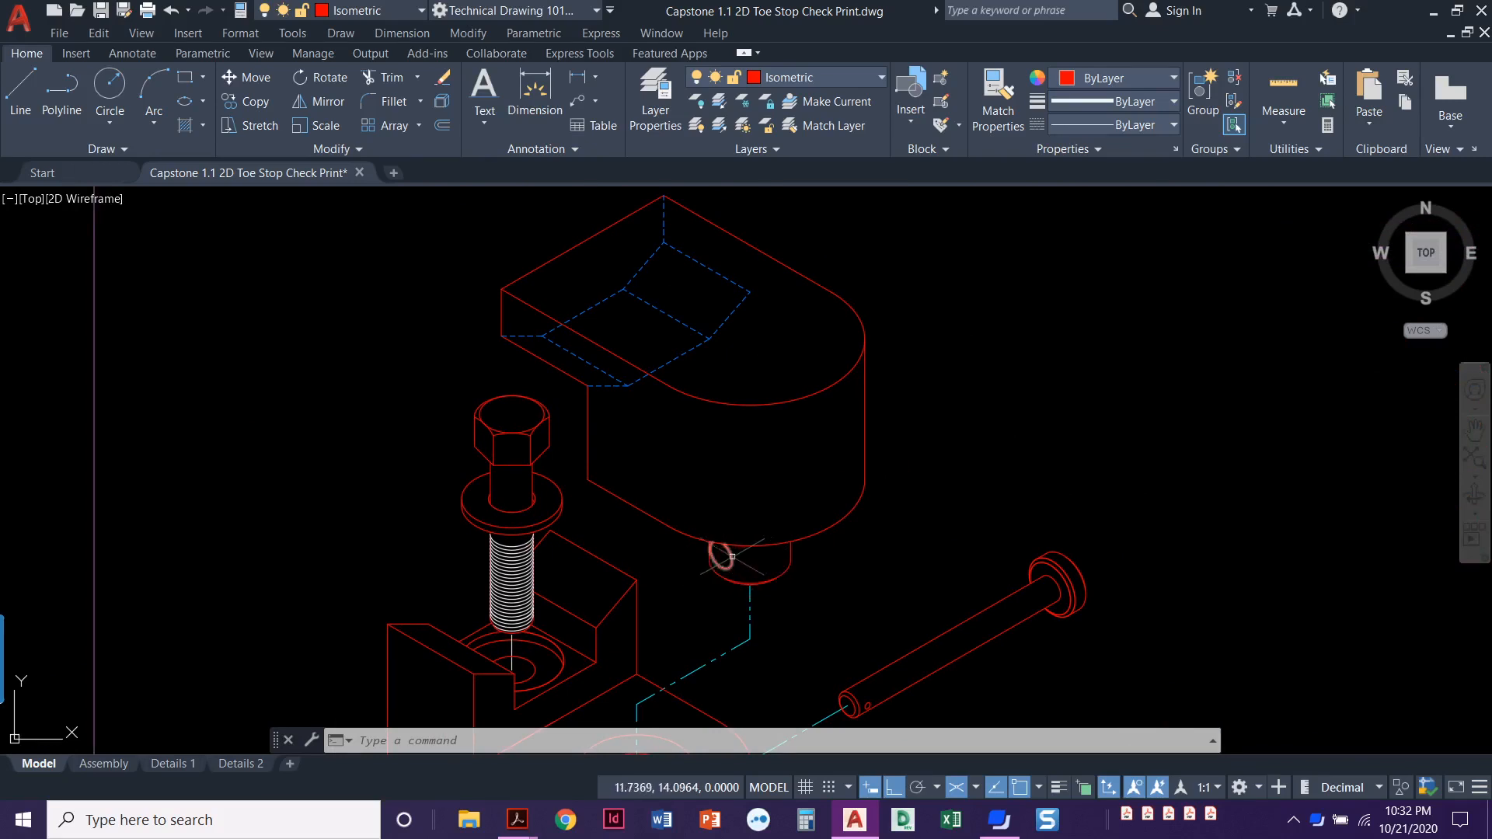
{"action": "mouse_move", "coordinate": [607, 297]}
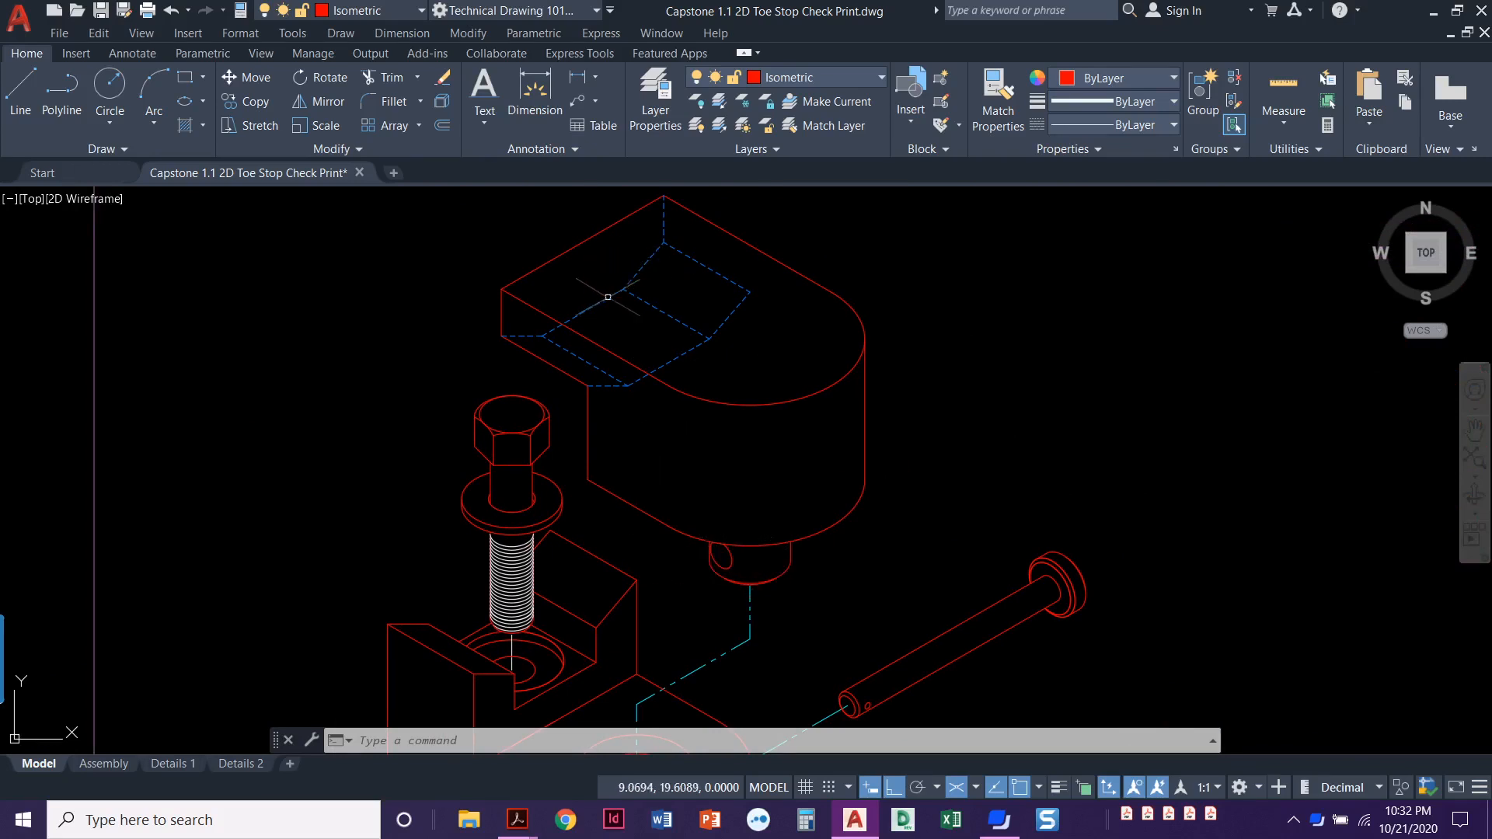
{"action": "mouse_move", "coordinate": [607, 279]}
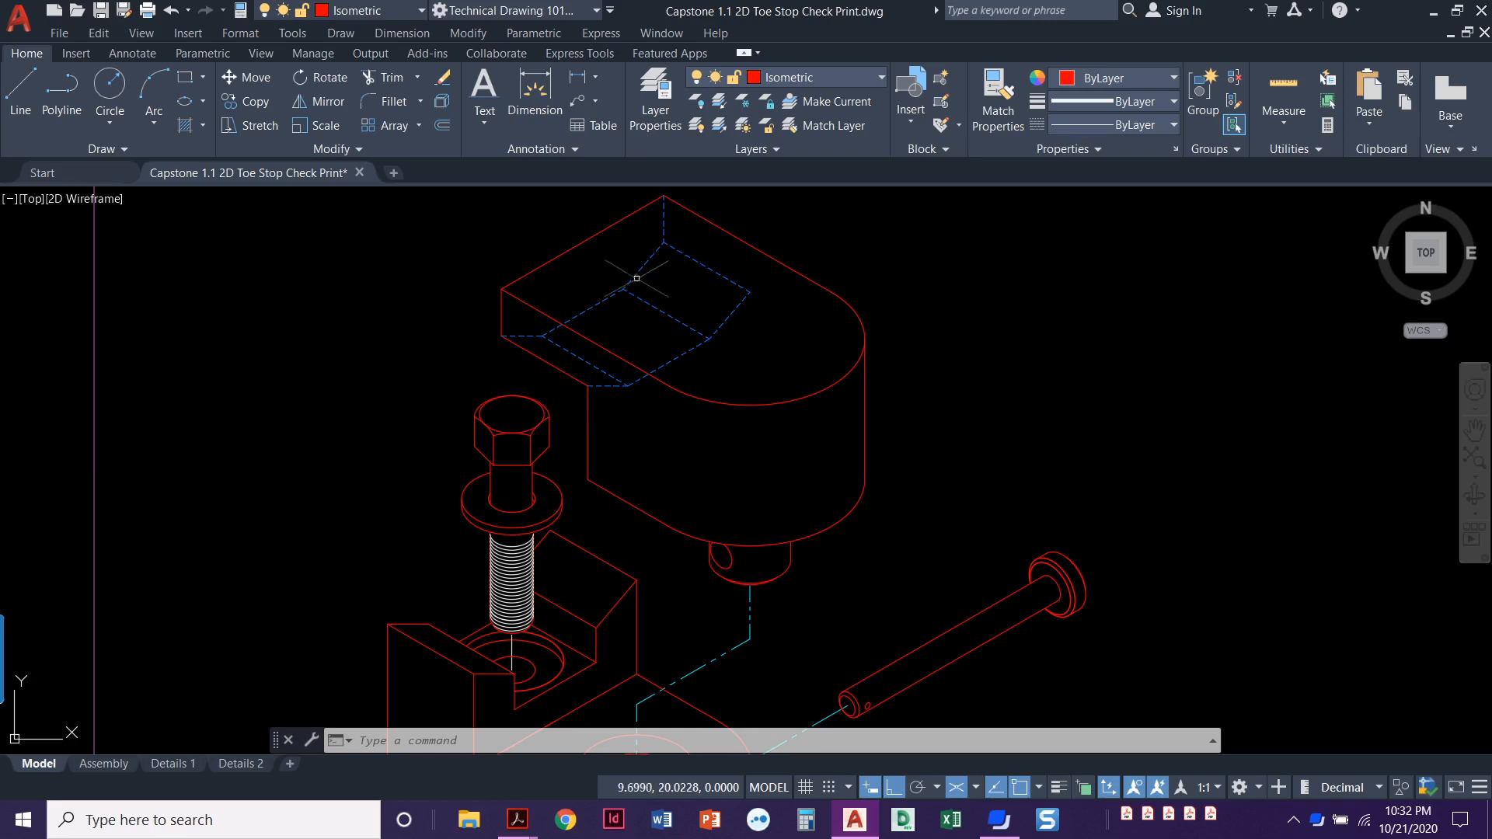
{"action": "mouse_move", "coordinate": [679, 356]}
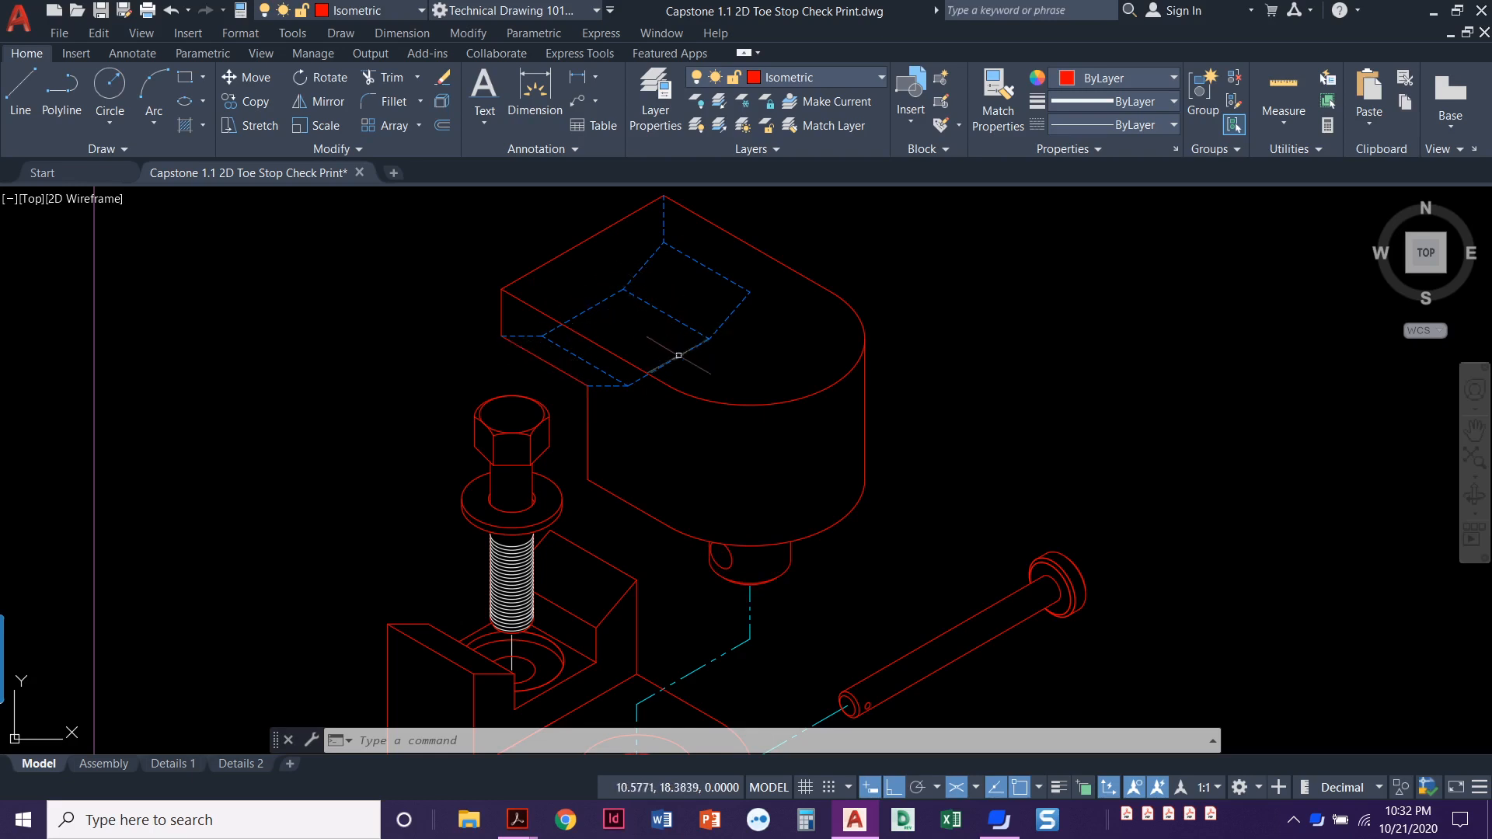
{"action": "mouse_move", "coordinate": [368, 433]}
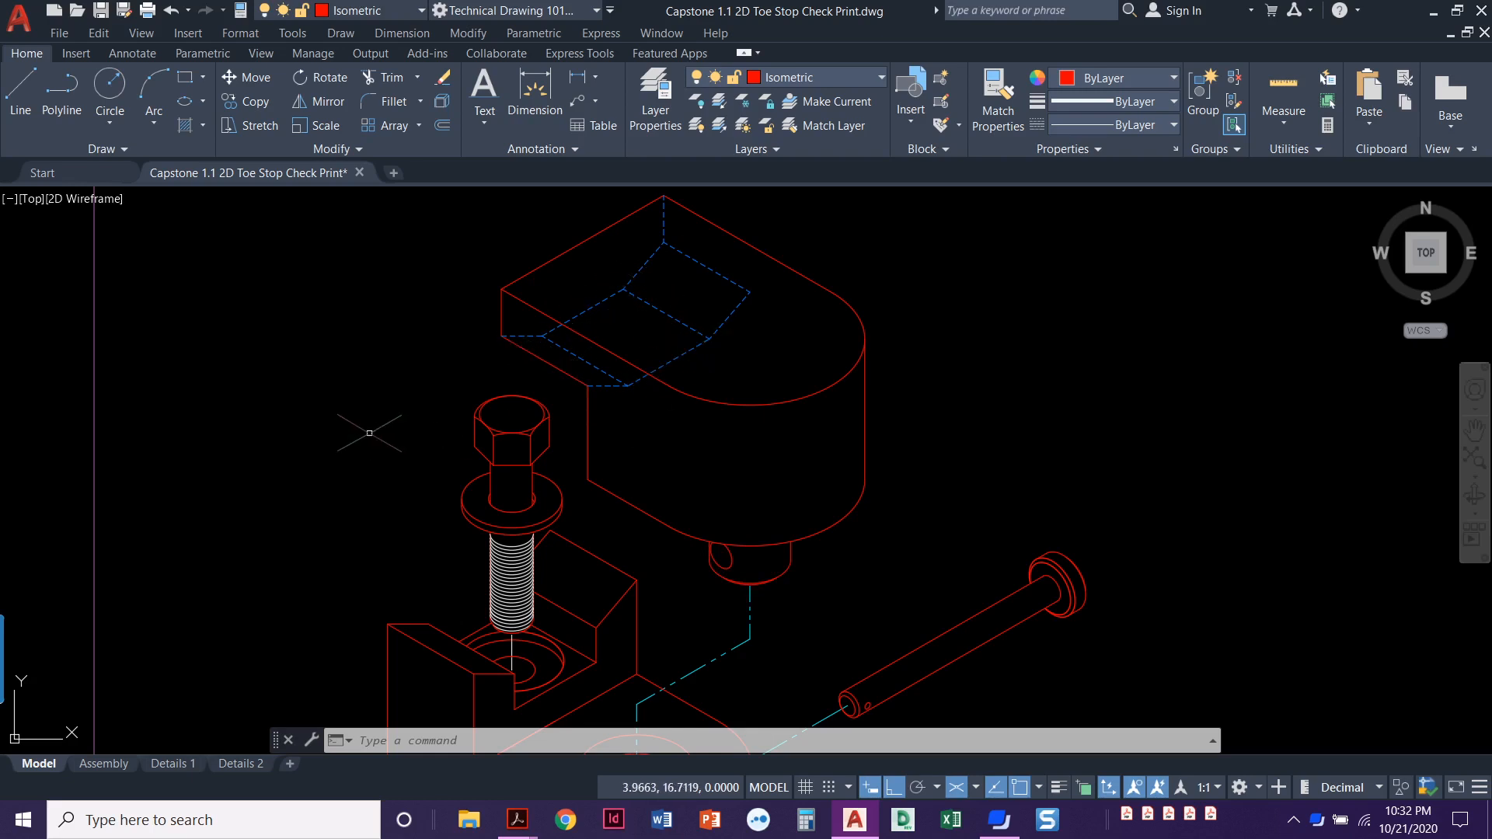
{"action": "mouse_move", "coordinate": [369, 433]}
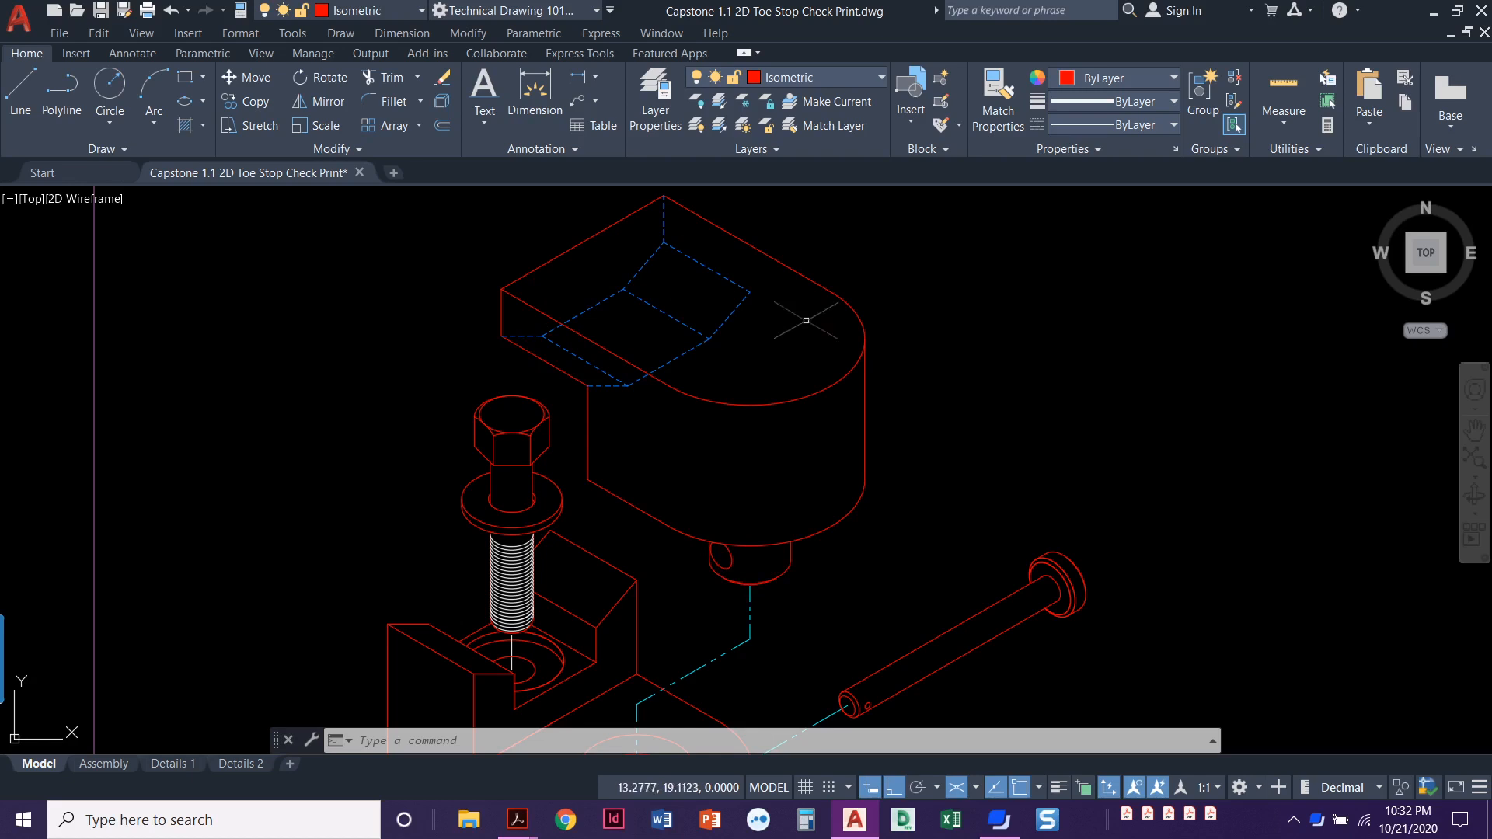
{"action": "mouse_move", "coordinate": [669, 476]}
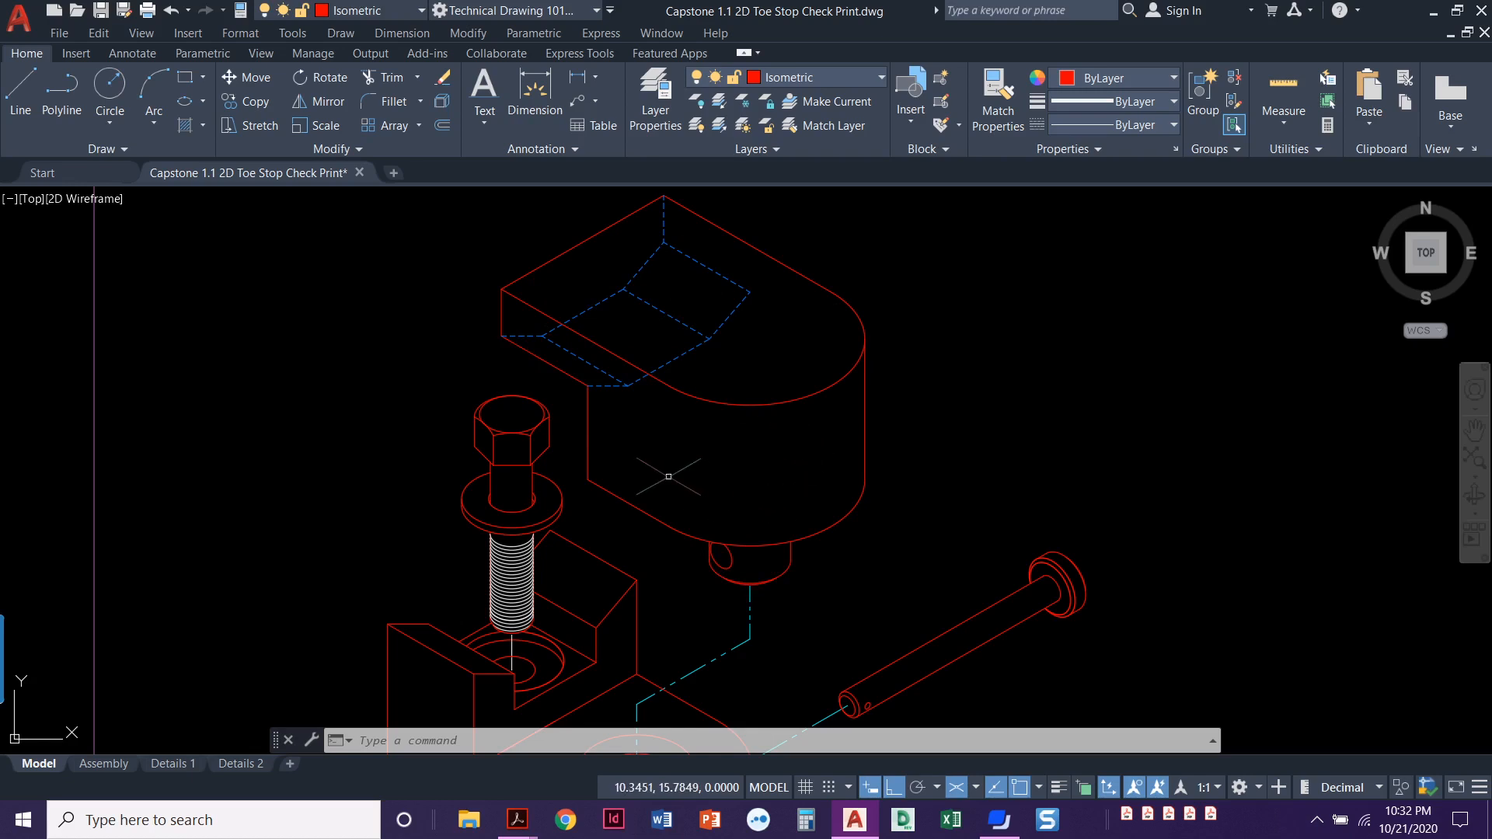
{"action": "mouse_move", "coordinate": [695, 466]}
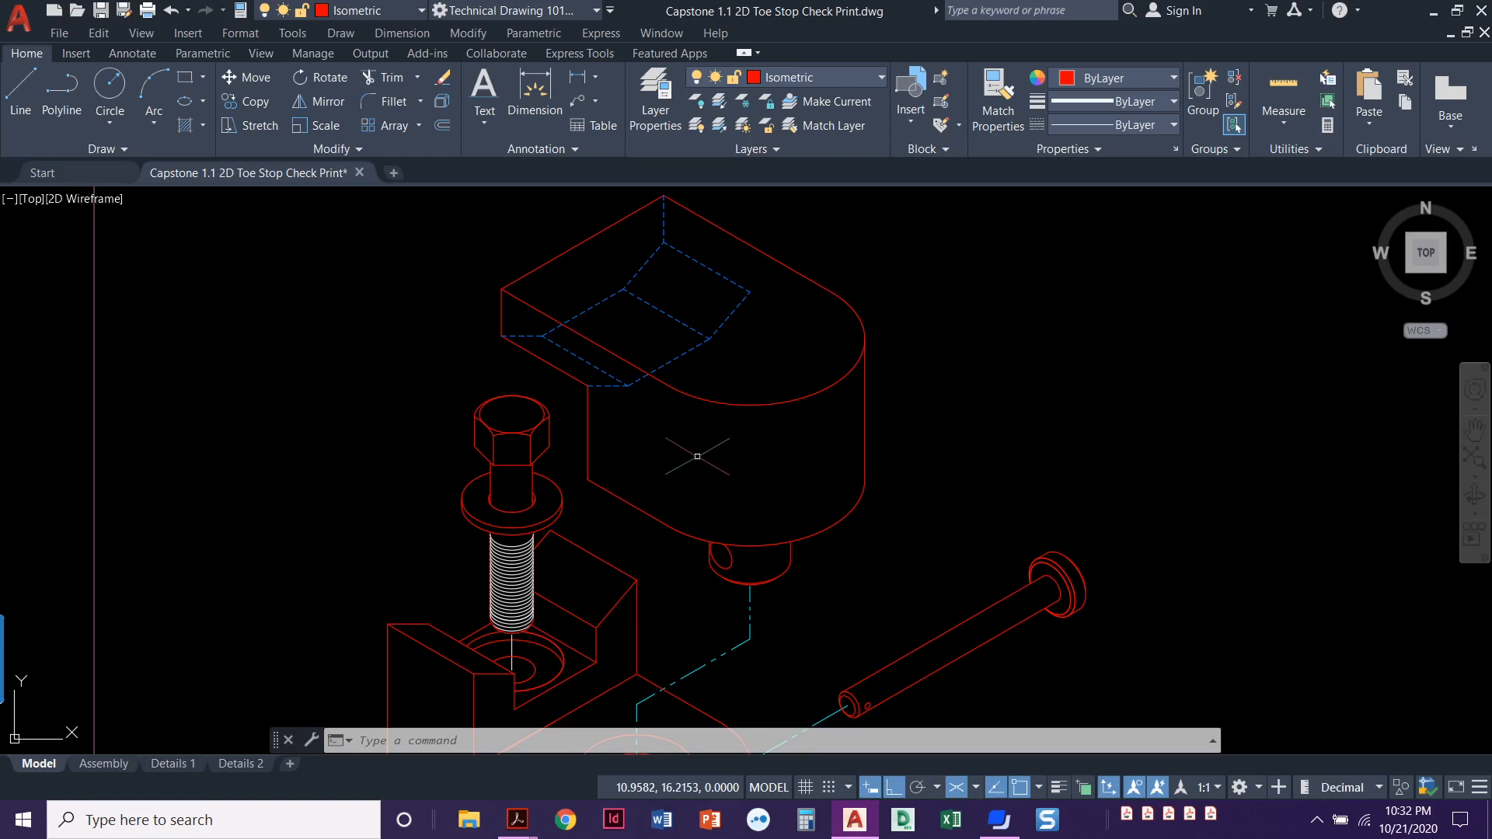
{"action": "mouse_move", "coordinate": [783, 552]}
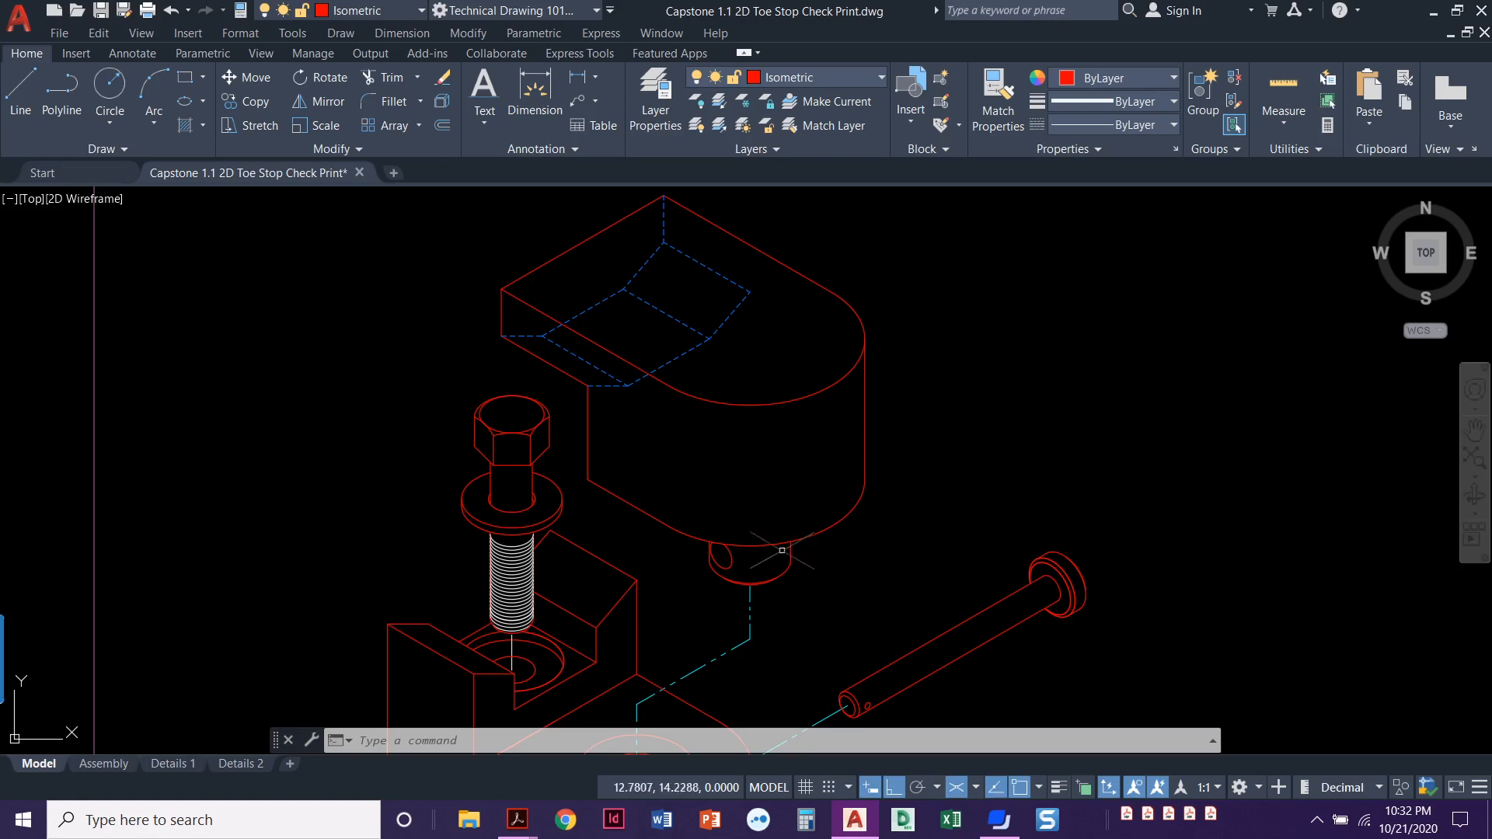
{"action": "mouse_move", "coordinate": [769, 571]}
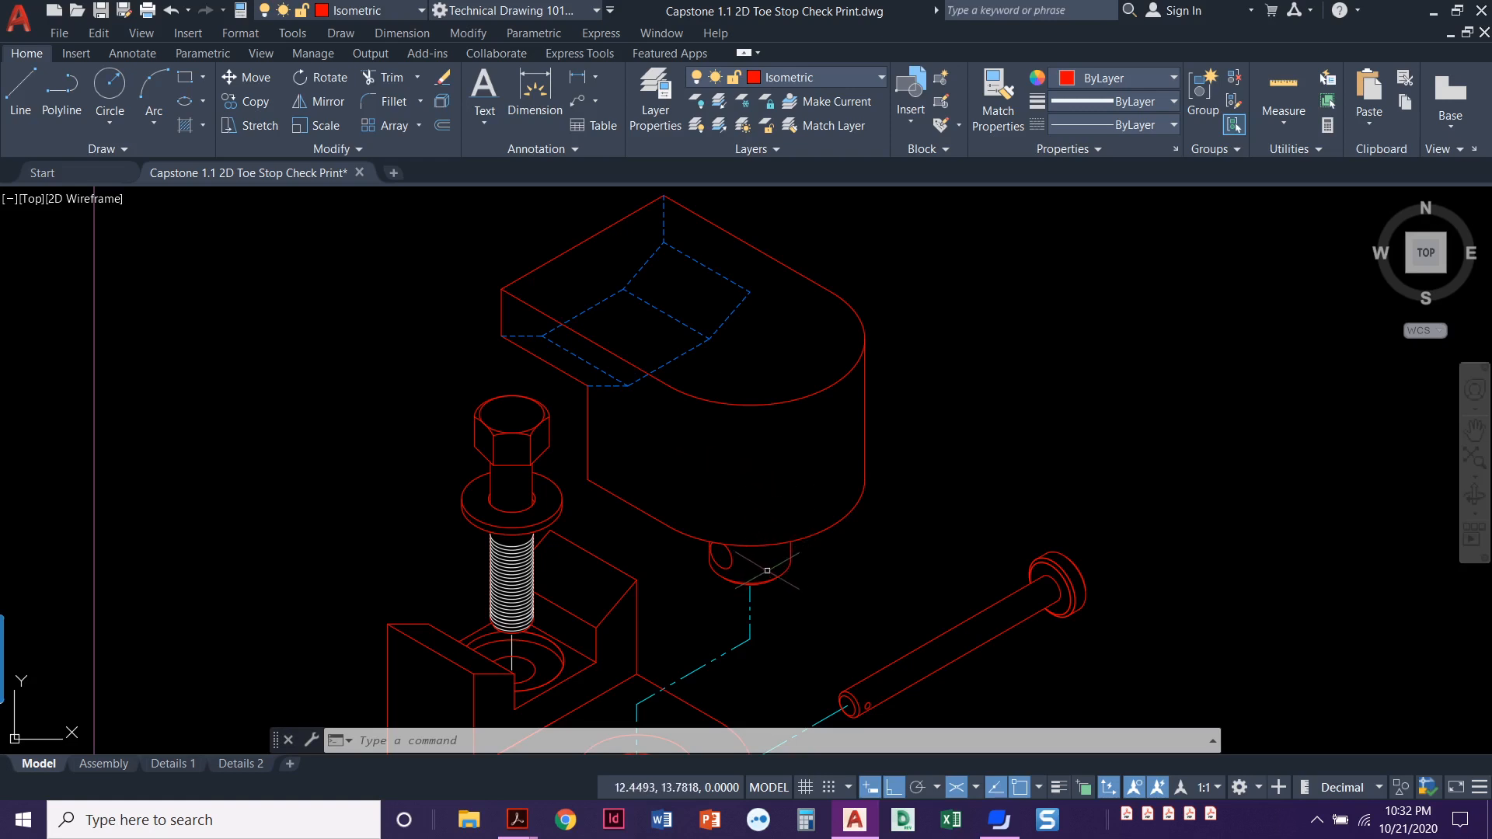
{"action": "mouse_move", "coordinate": [411, 427]}
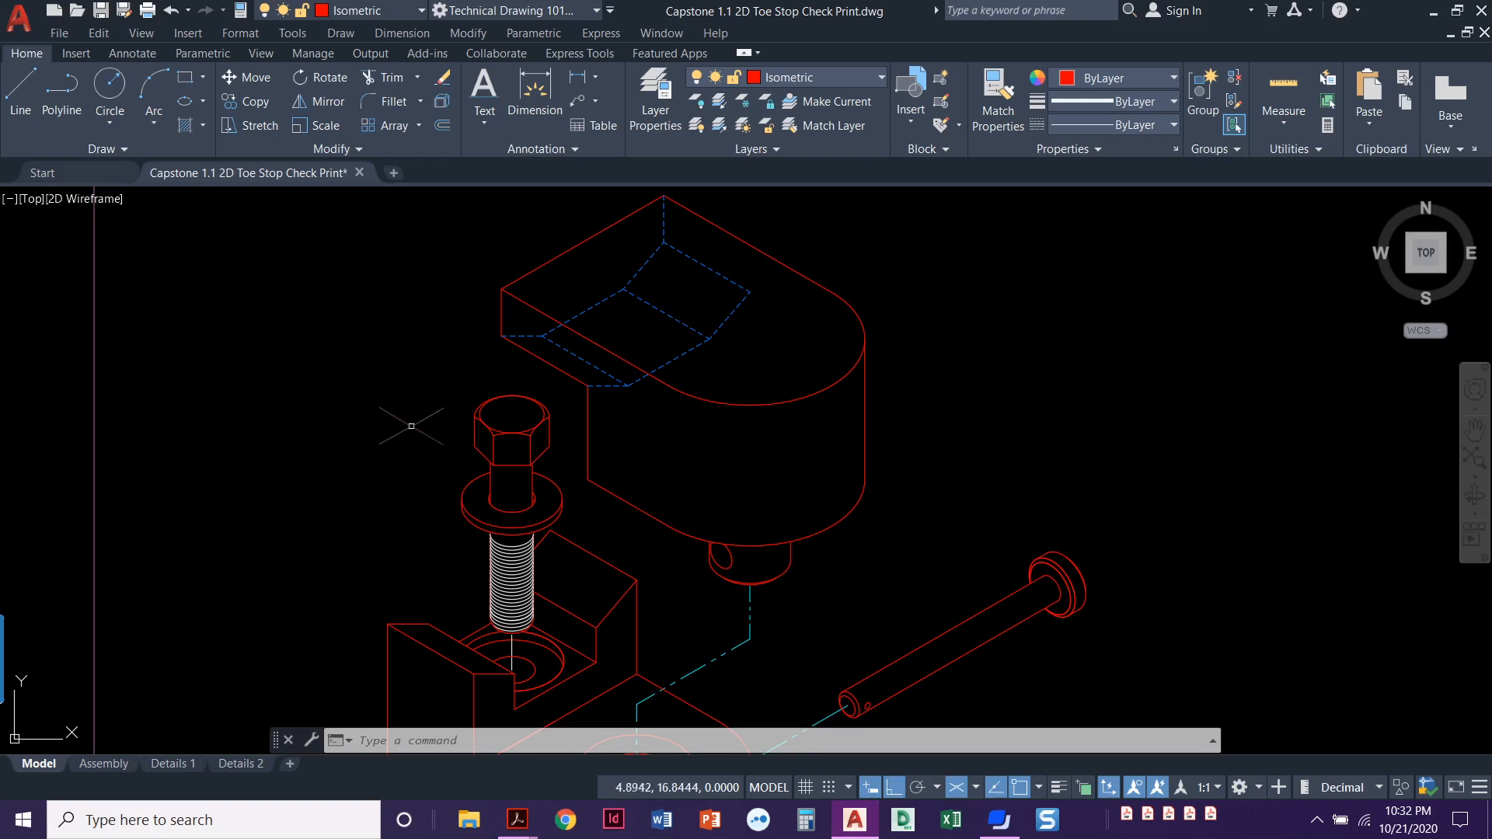
{"action": "mouse_move", "coordinate": [359, 411]}
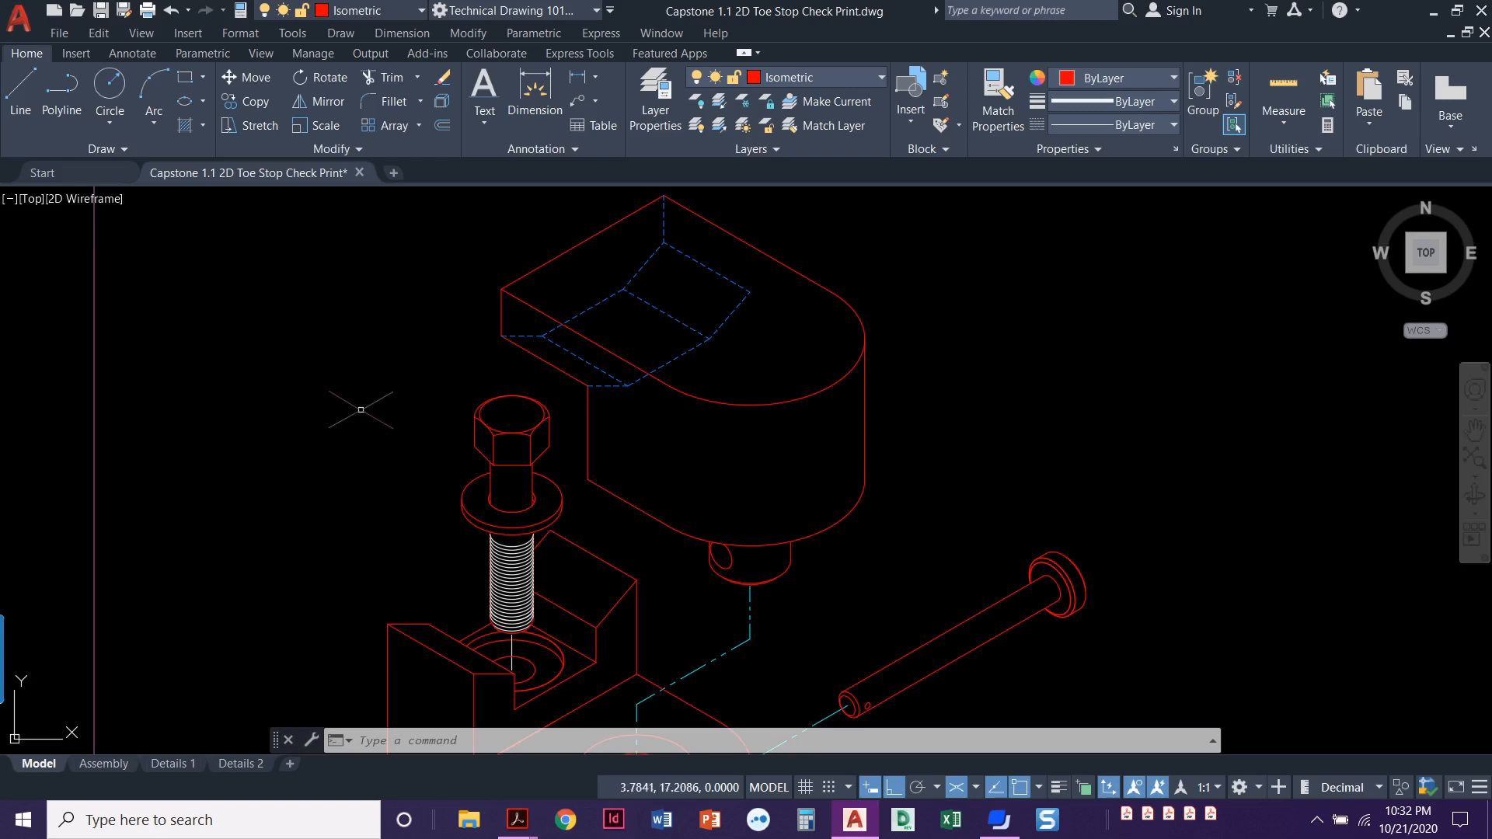
{"action": "mouse_move", "coordinate": [327, 418]}
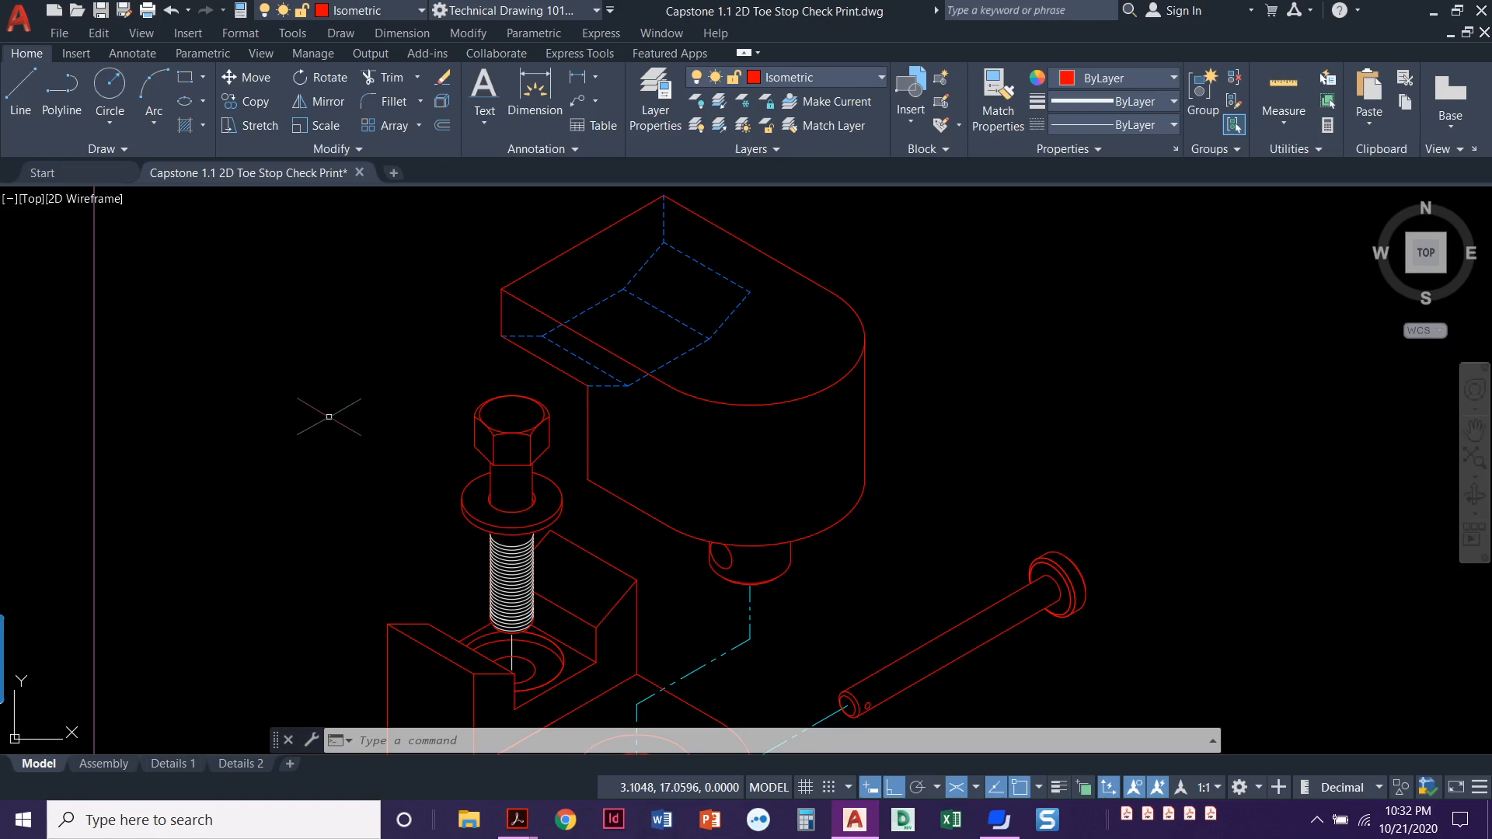
{"action": "mouse_move", "coordinate": [808, 445]}
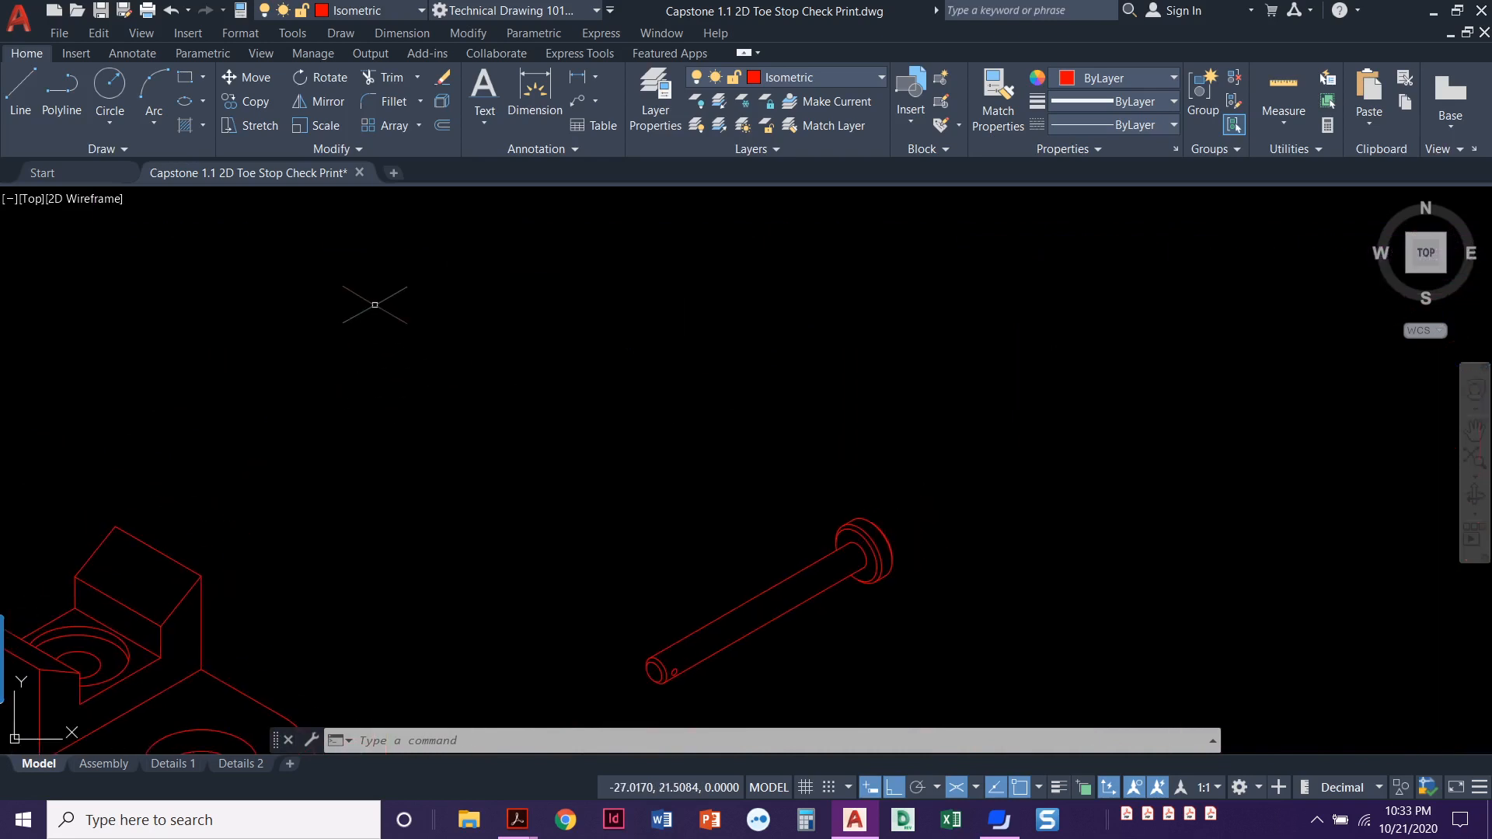
- Switch to Acrobat to view page 10 of the Toe Stop Isometric Help Sheet
{"action": "key", "text": "alt+tab"}
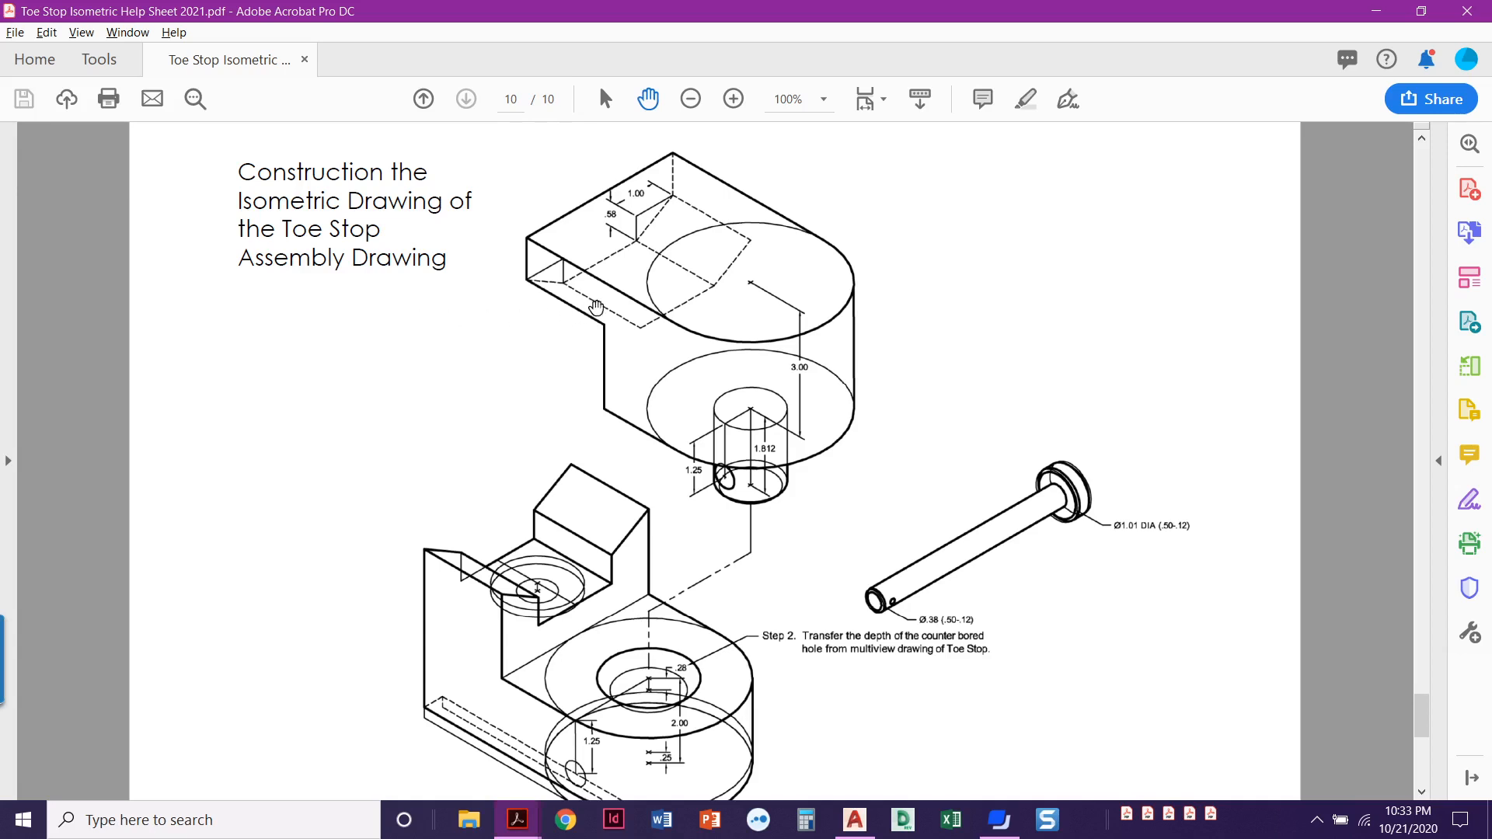
{"action": "mouse_move", "coordinate": [718, 290]}
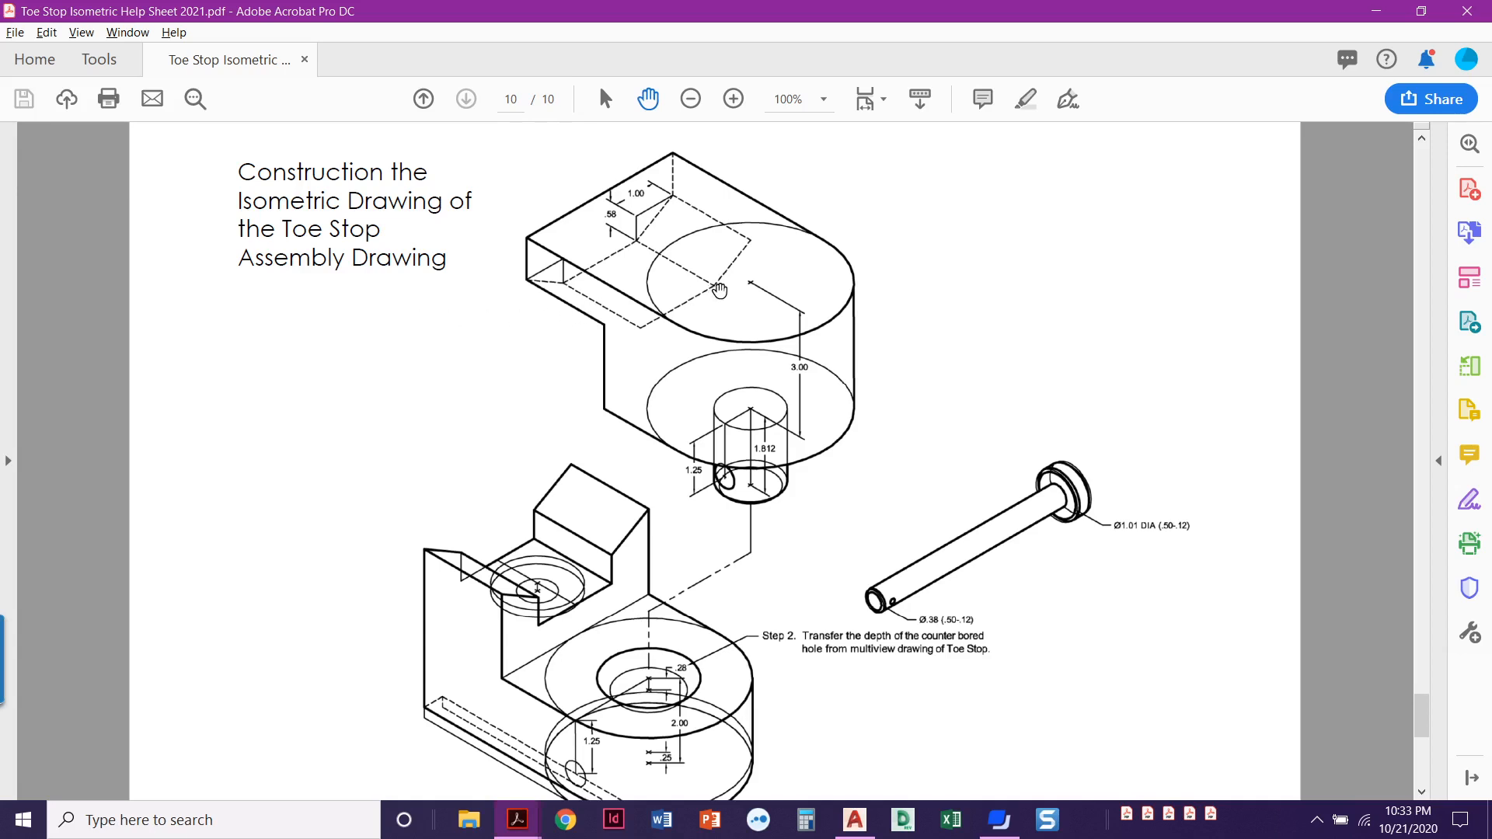
{"action": "mouse_move", "coordinate": [750, 283]}
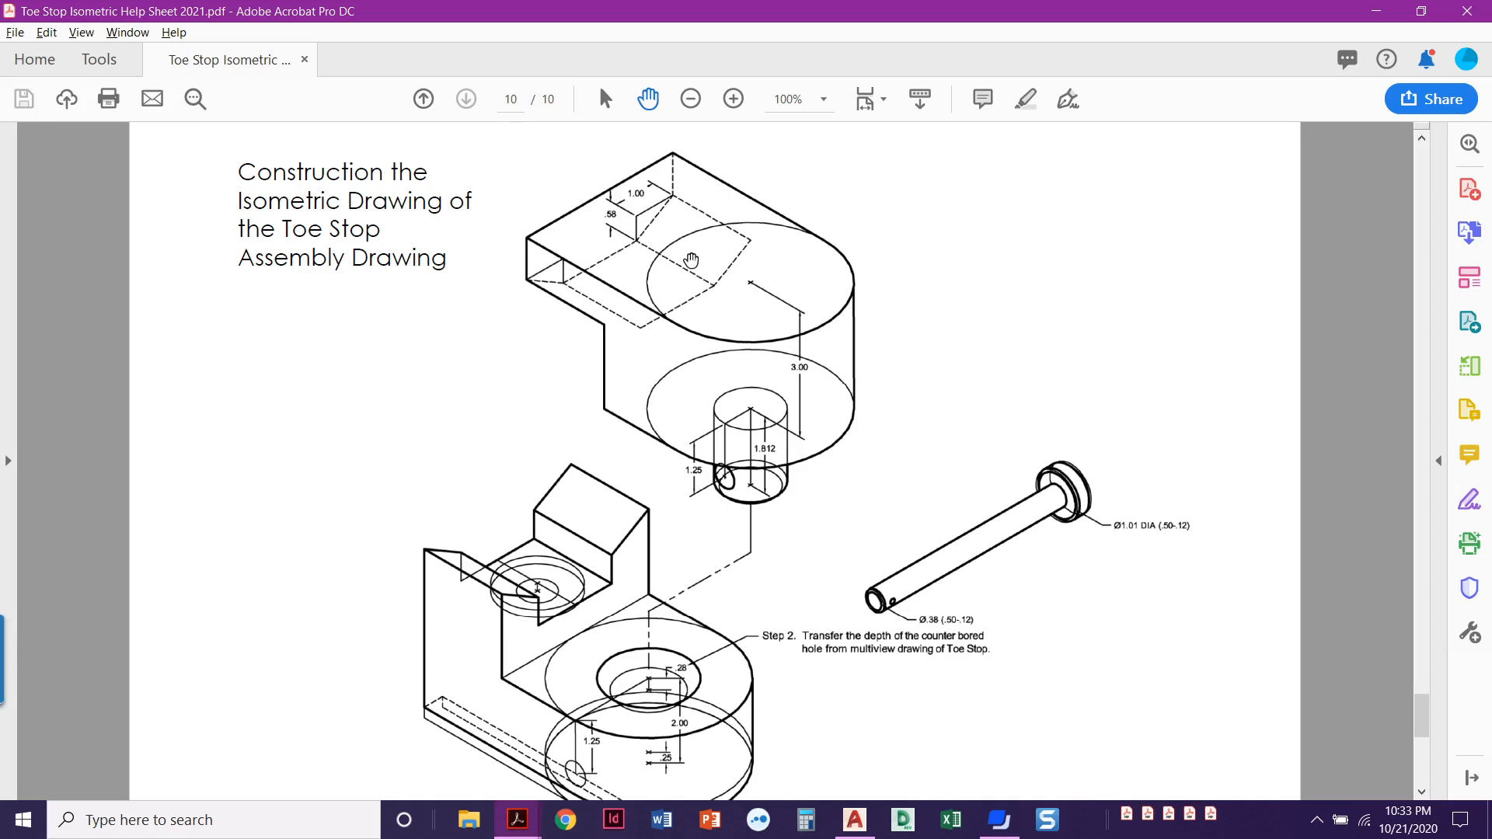
{"action": "mouse_move", "coordinate": [776, 311]}
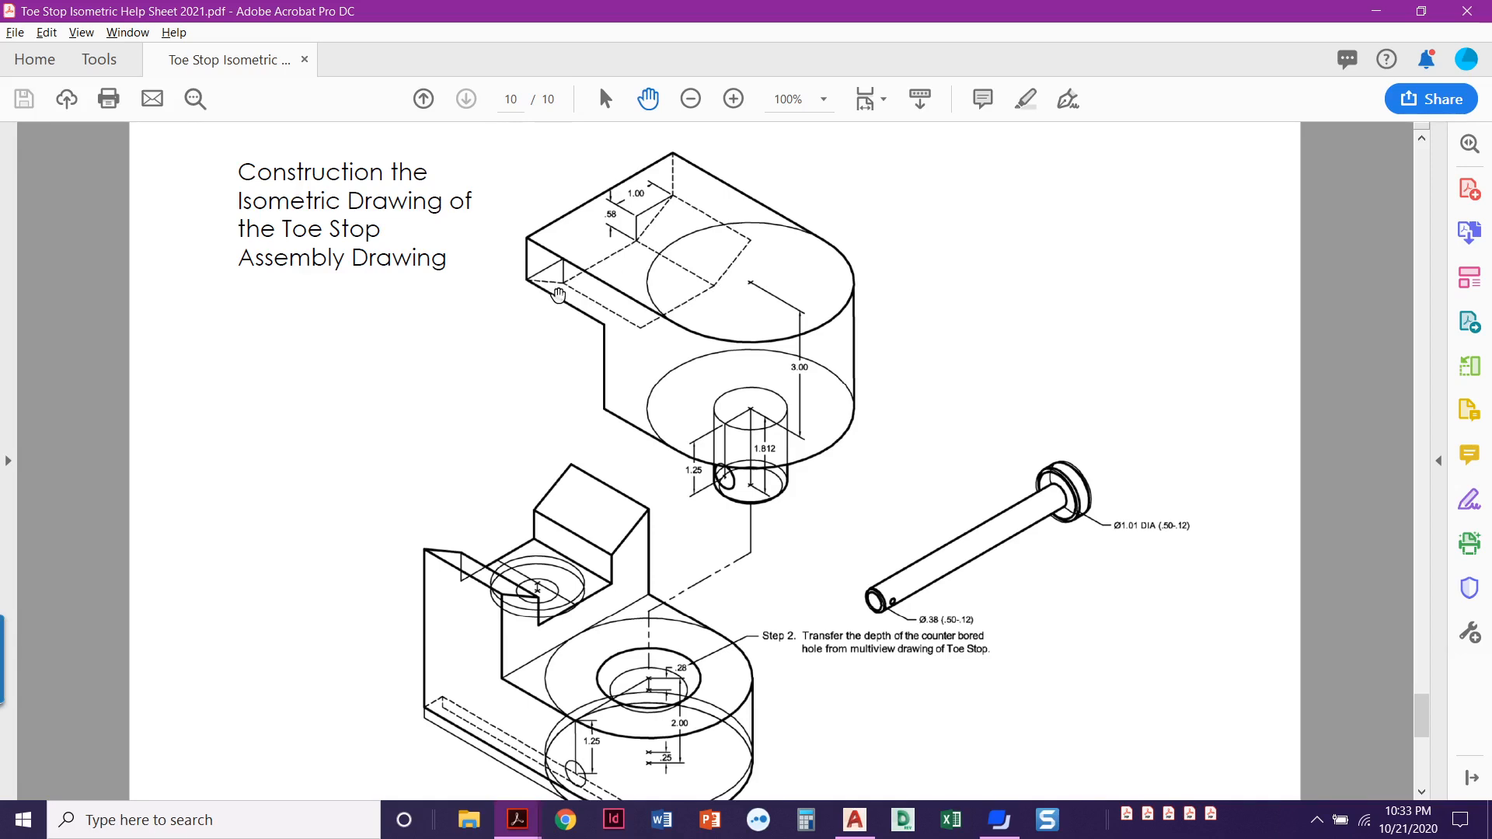
{"action": "mouse_move", "coordinate": [619, 277]}
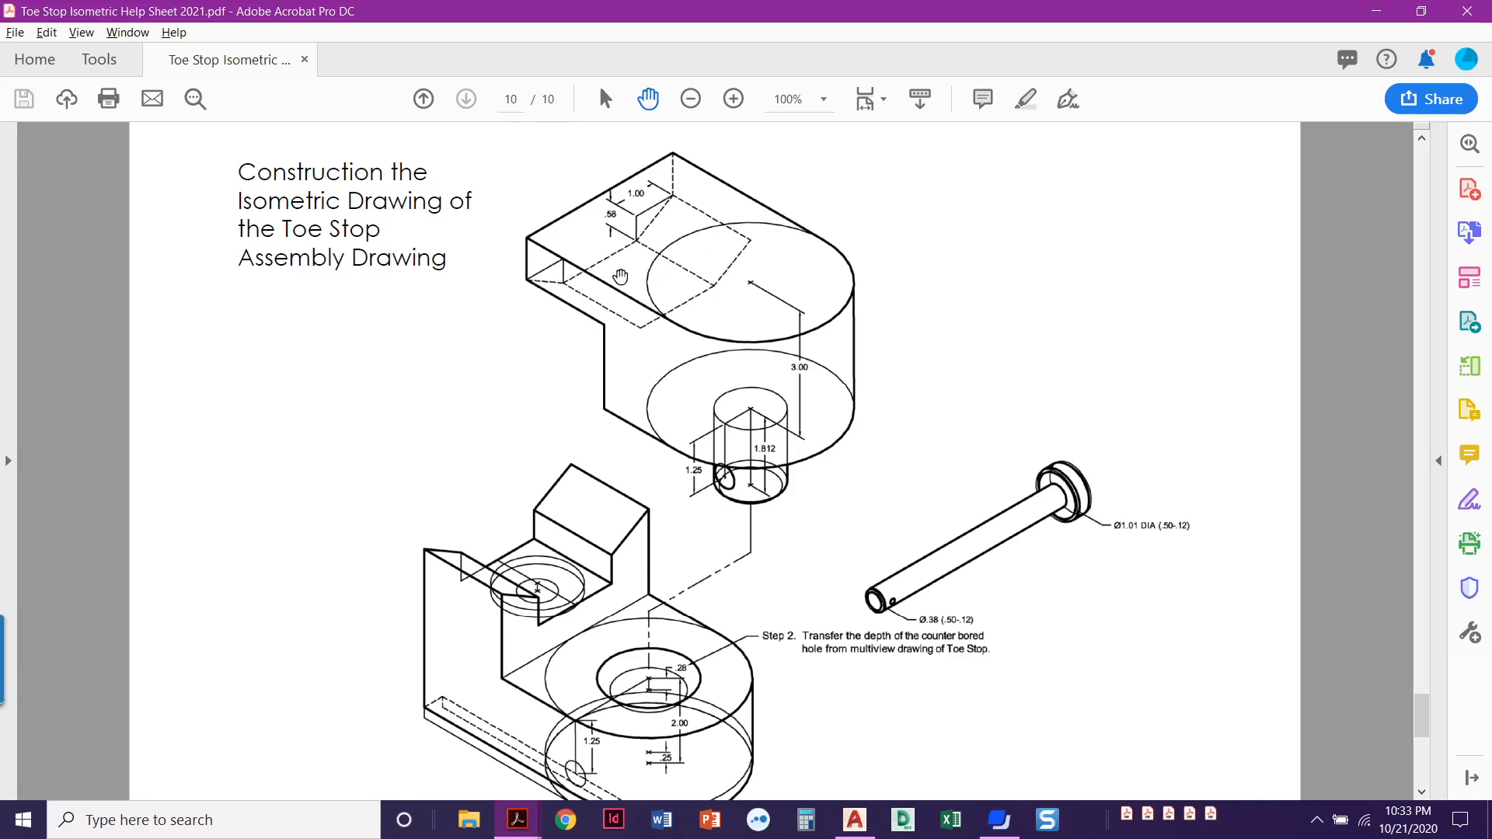
{"action": "mouse_move", "coordinate": [624, 281]}
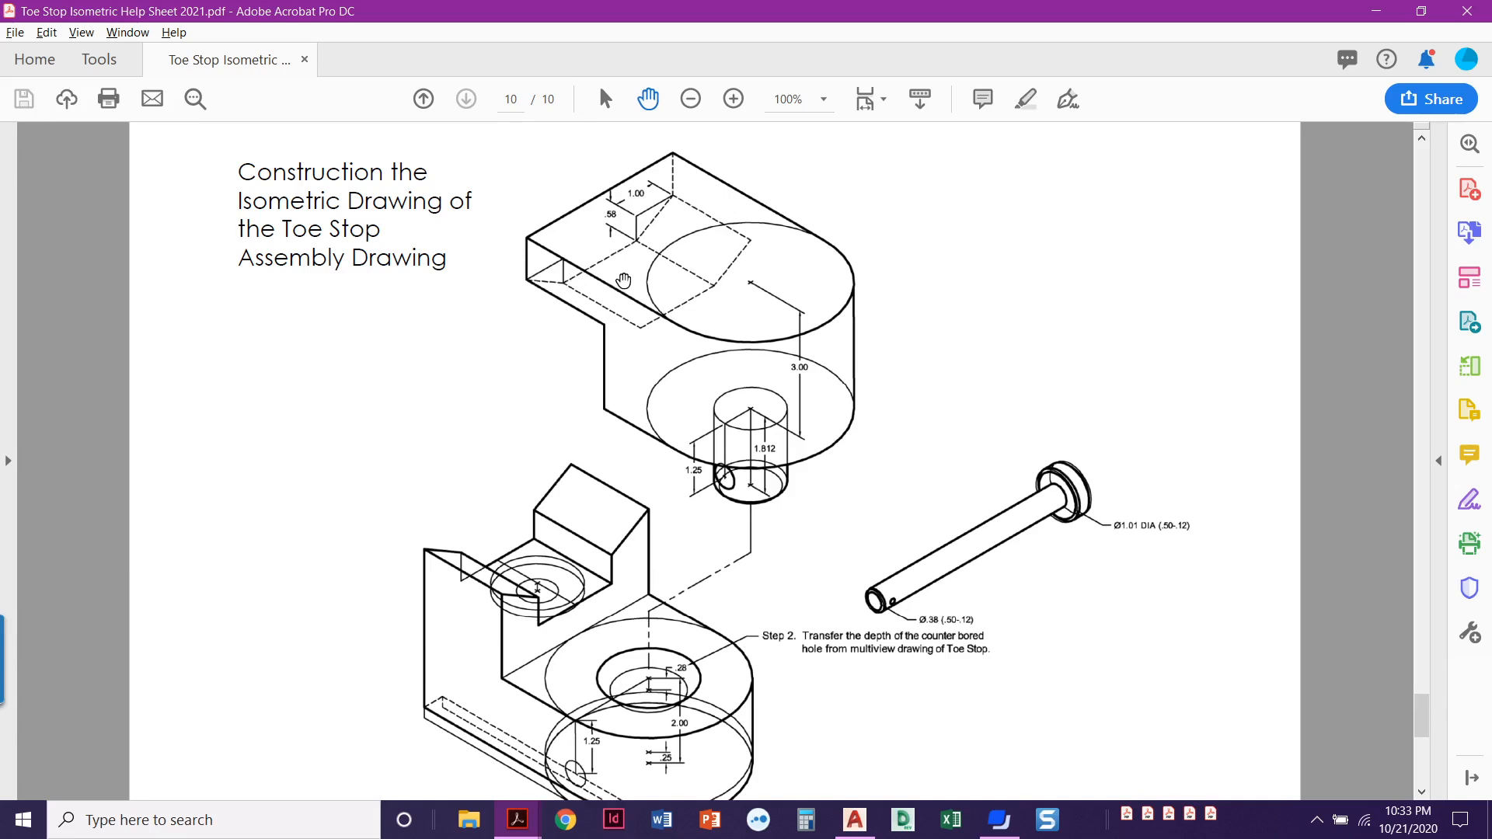
{"action": "mouse_move", "coordinate": [502, 280]}
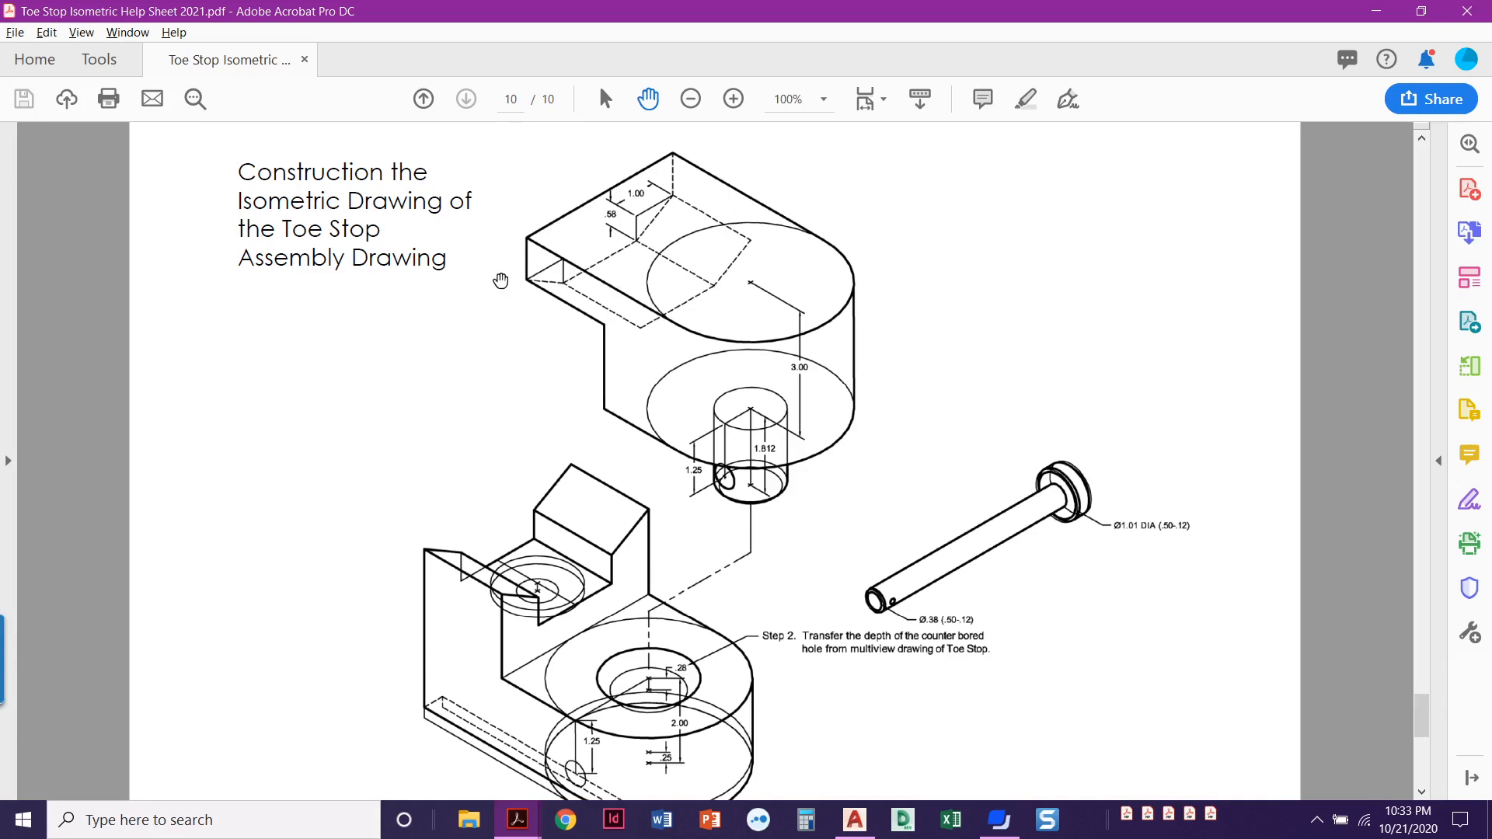
{"action": "mouse_move", "coordinate": [496, 270]}
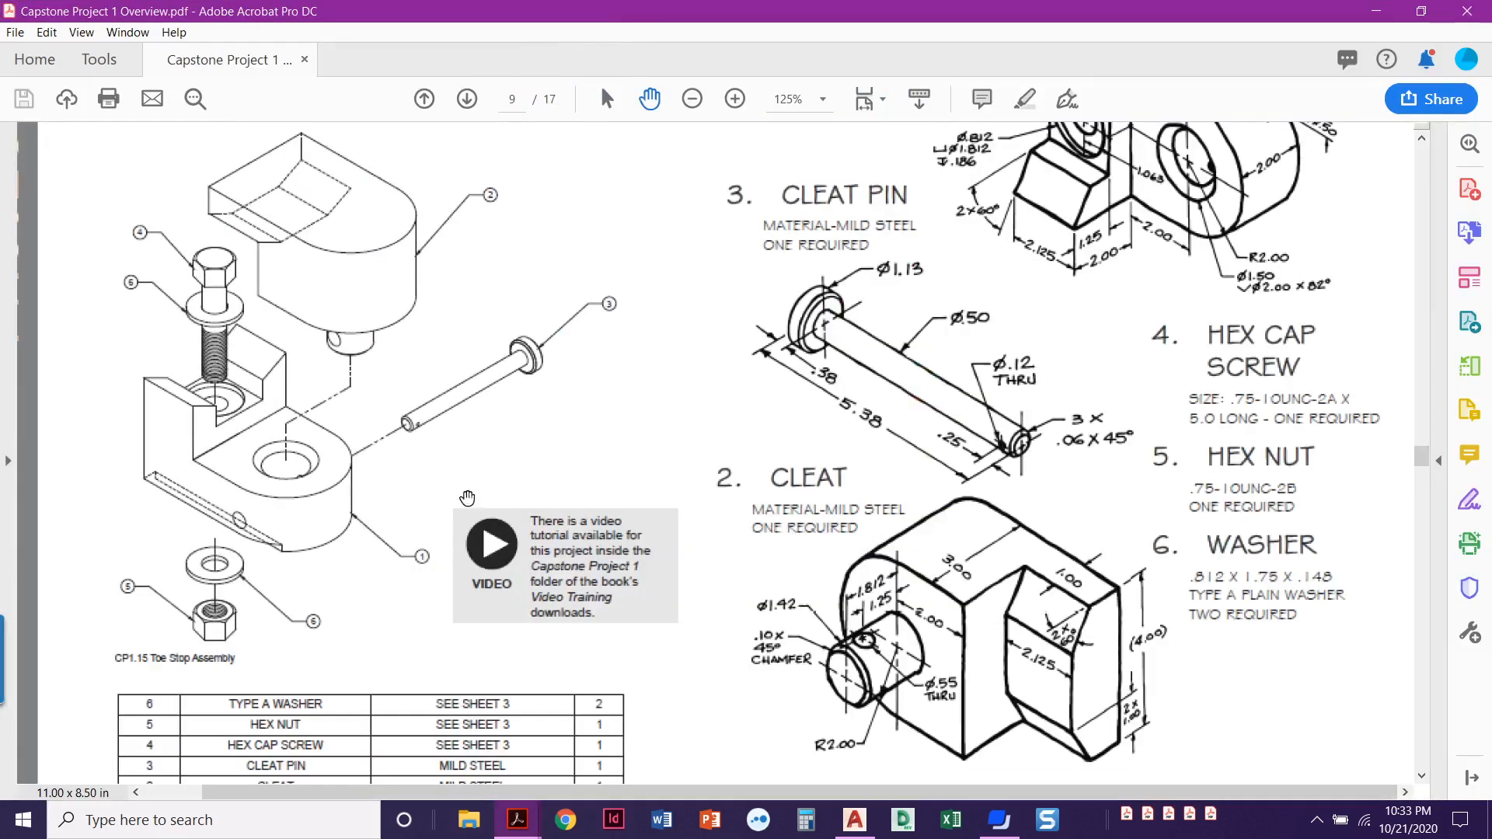
{"action": "mouse_move", "coordinate": [1097, 584]}
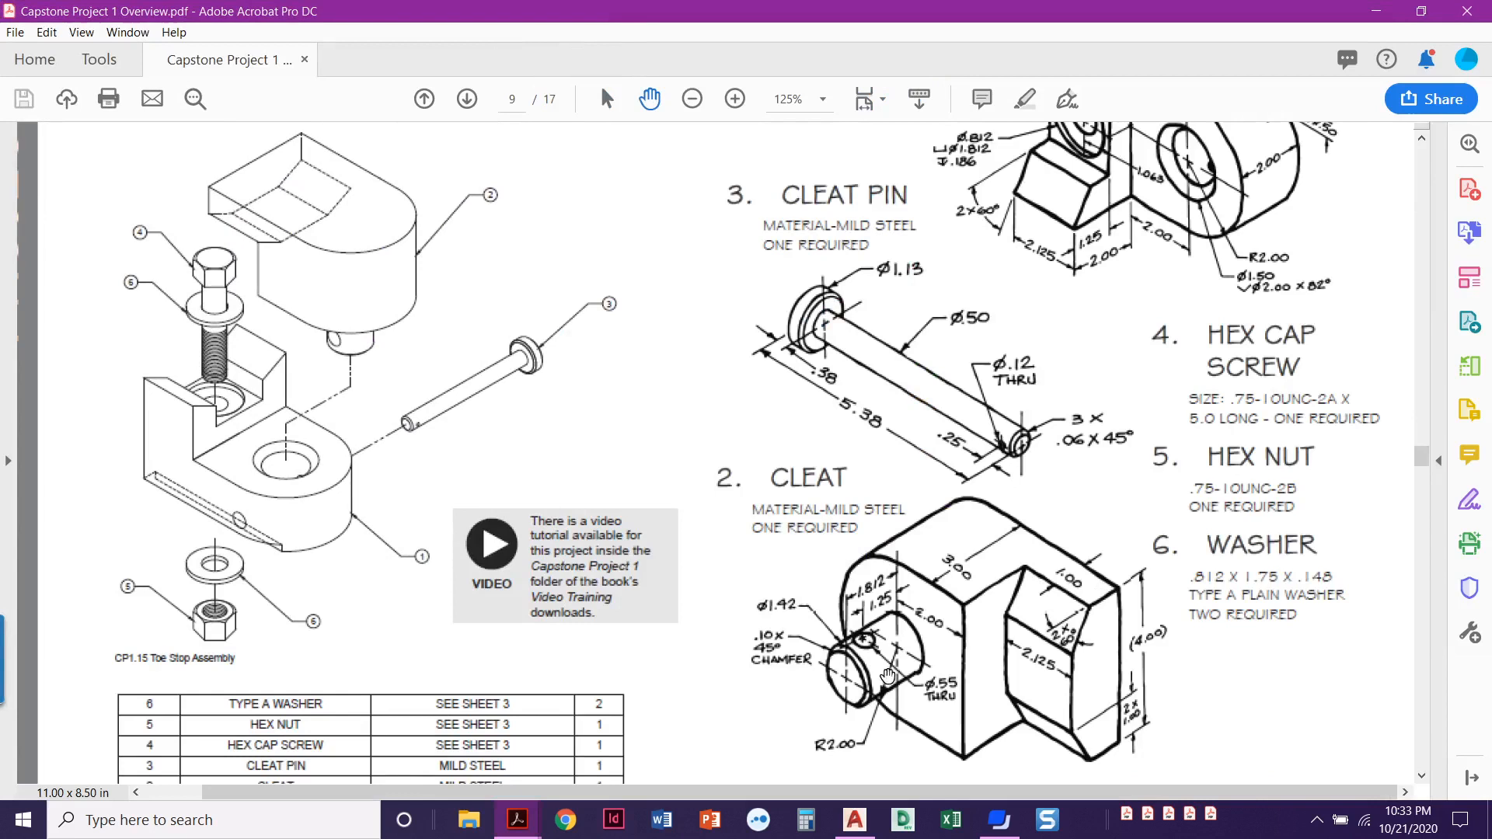
{"action": "mouse_move", "coordinate": [950, 663]}
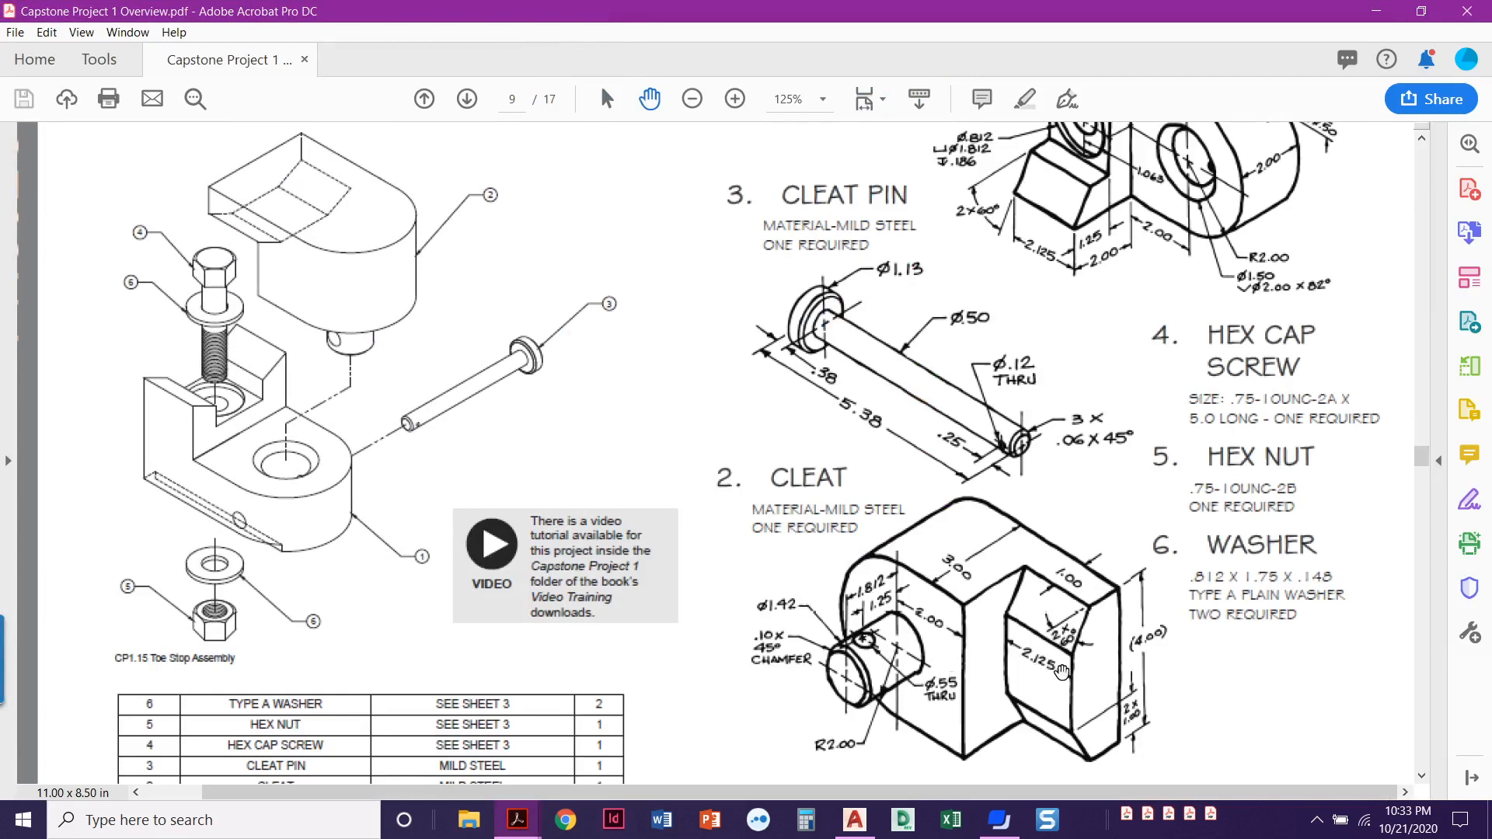
{"action": "mouse_move", "coordinate": [1071, 576]}
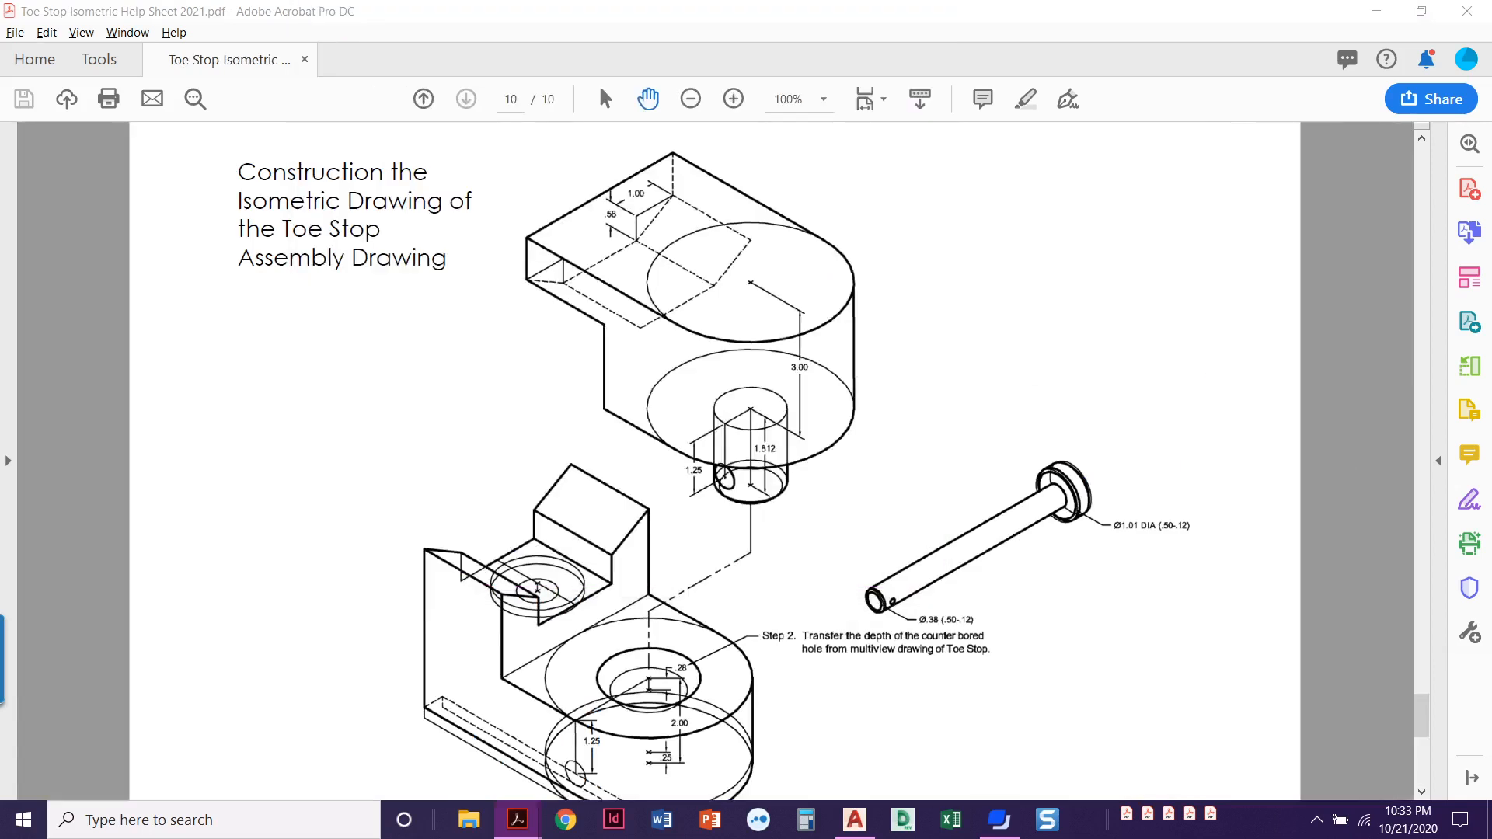
{"action": "mouse_move", "coordinate": [1257, 339]}
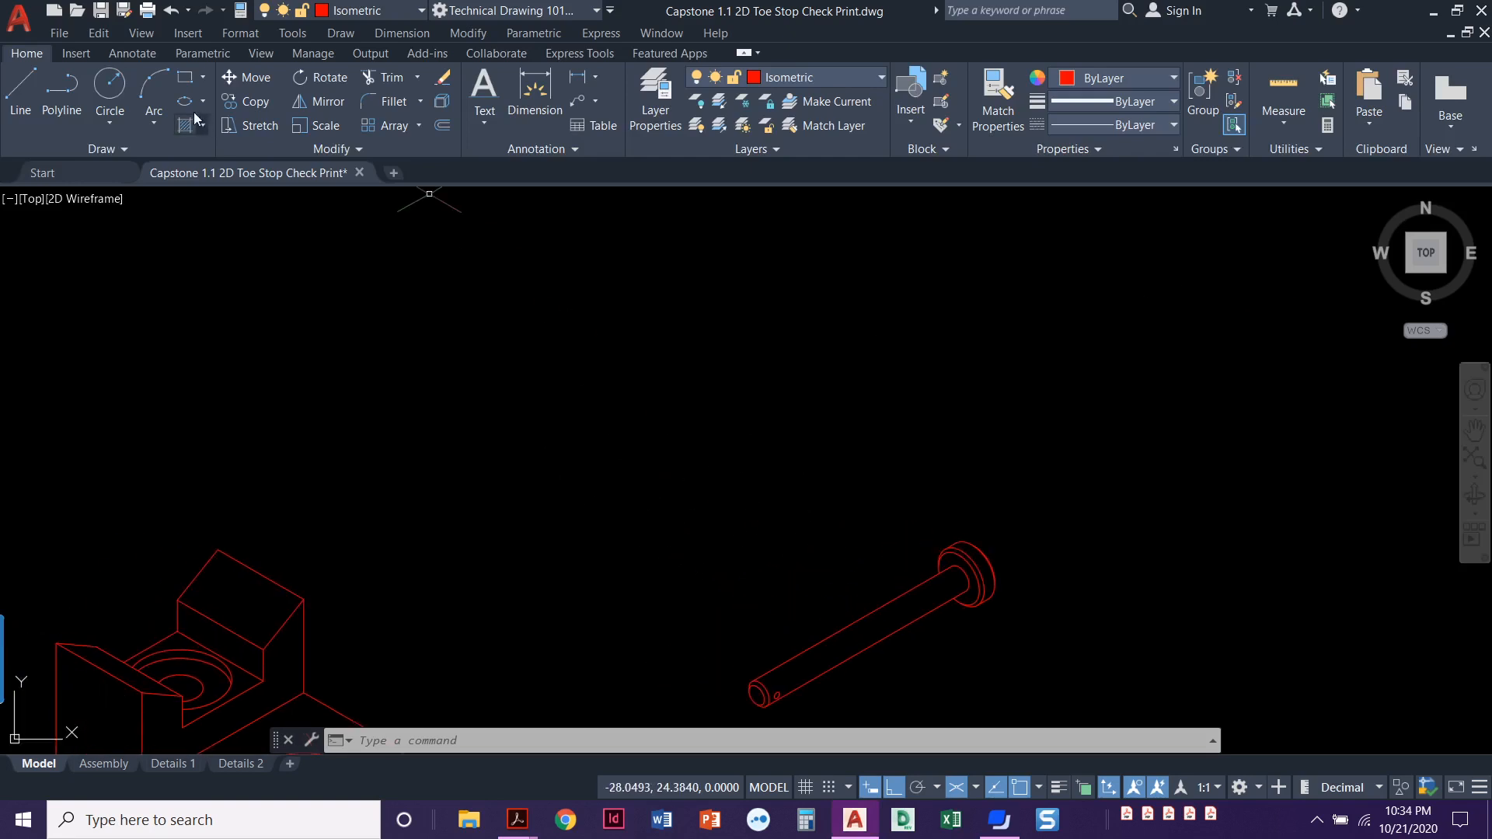
- Draw a diameter-4 isocircle with Ellipse in open space above the exploded parts
{"action": "left_click", "coordinate": [191, 122]}
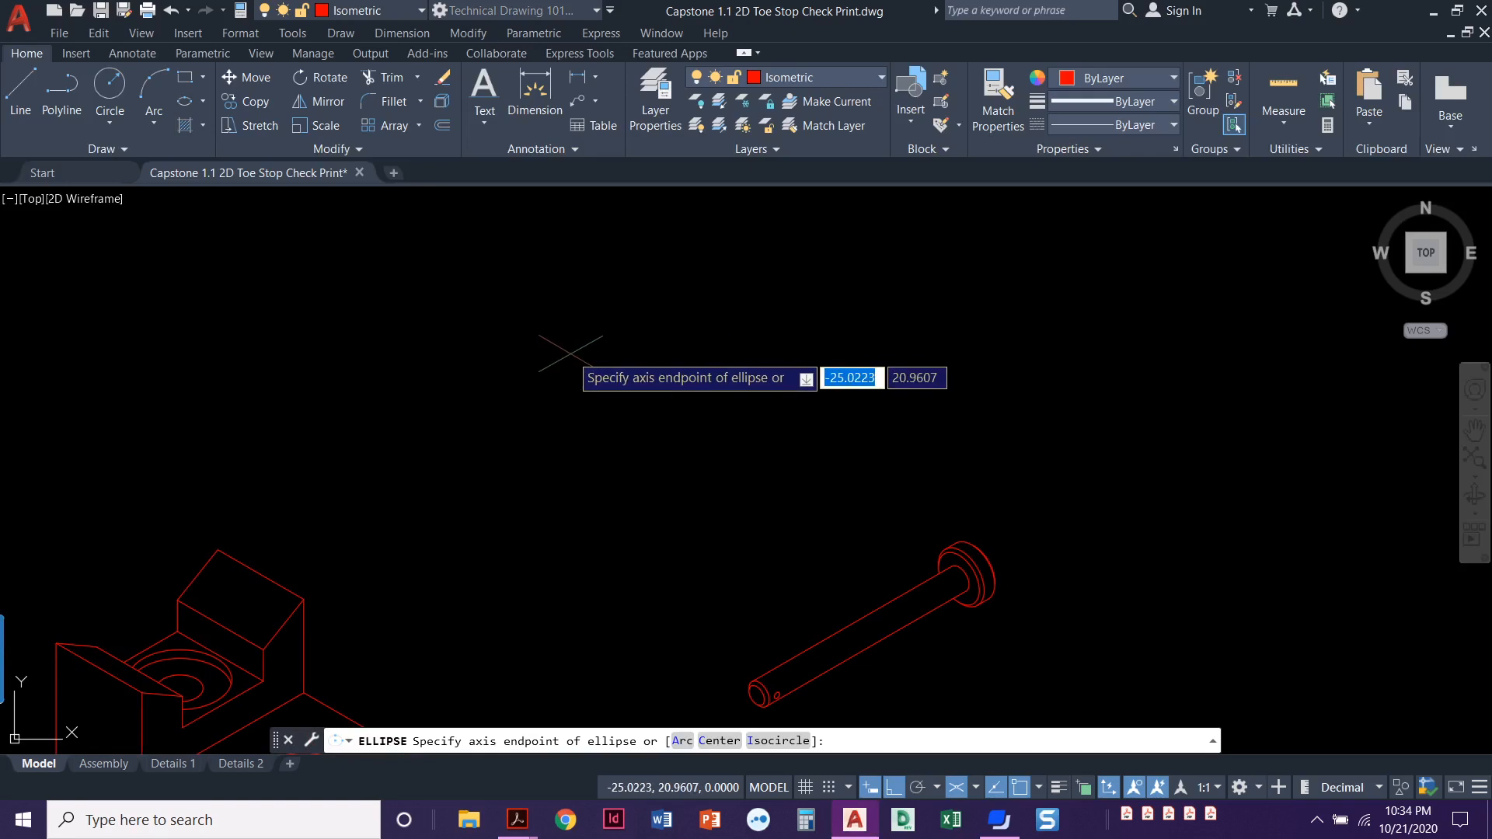
{"action": "mouse_move", "coordinate": [652, 350]}
{"action": "type", "text": "i"}
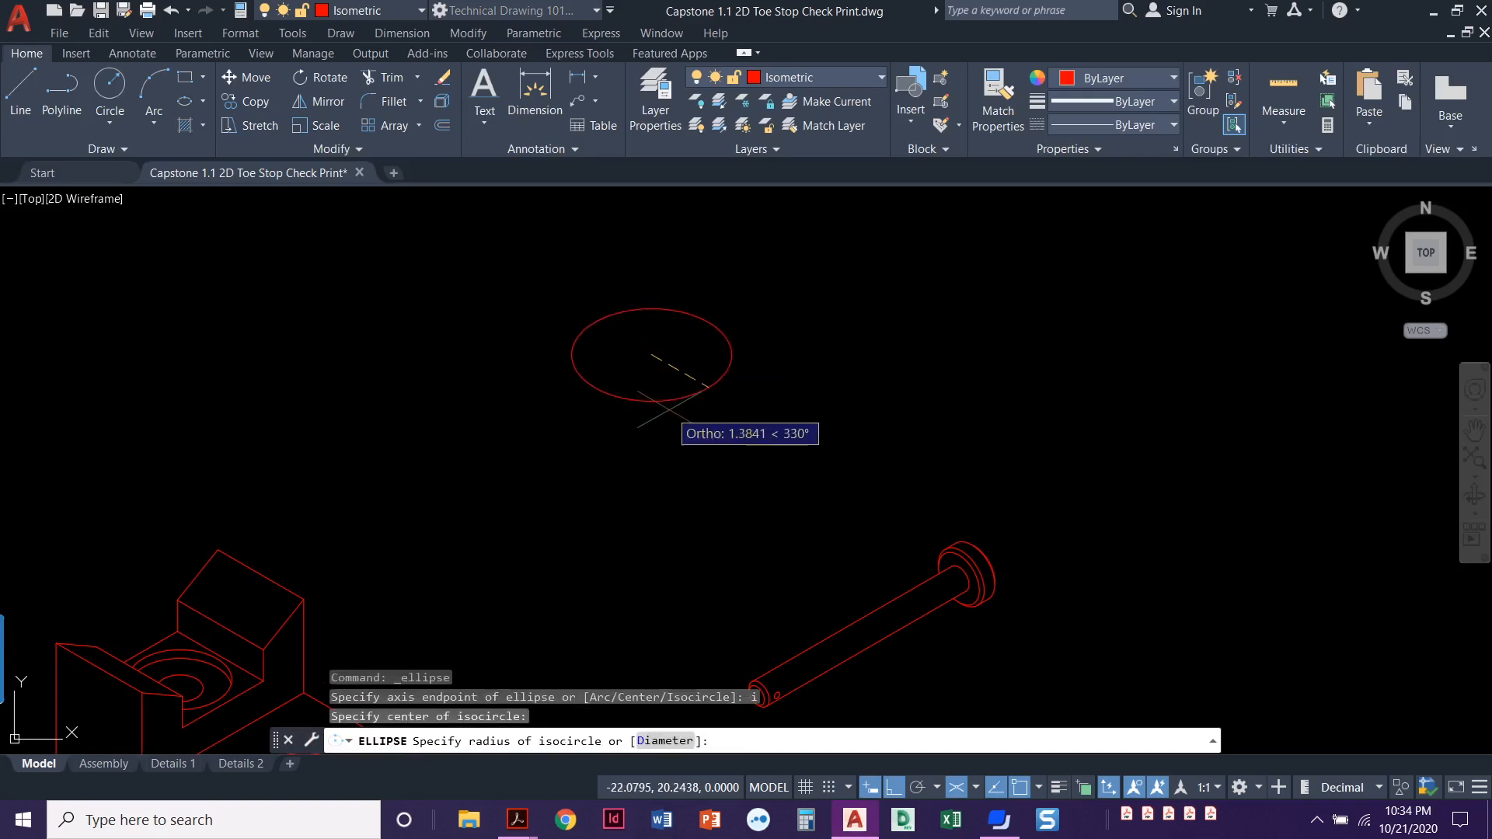
{"action": "type", "text": "d"}
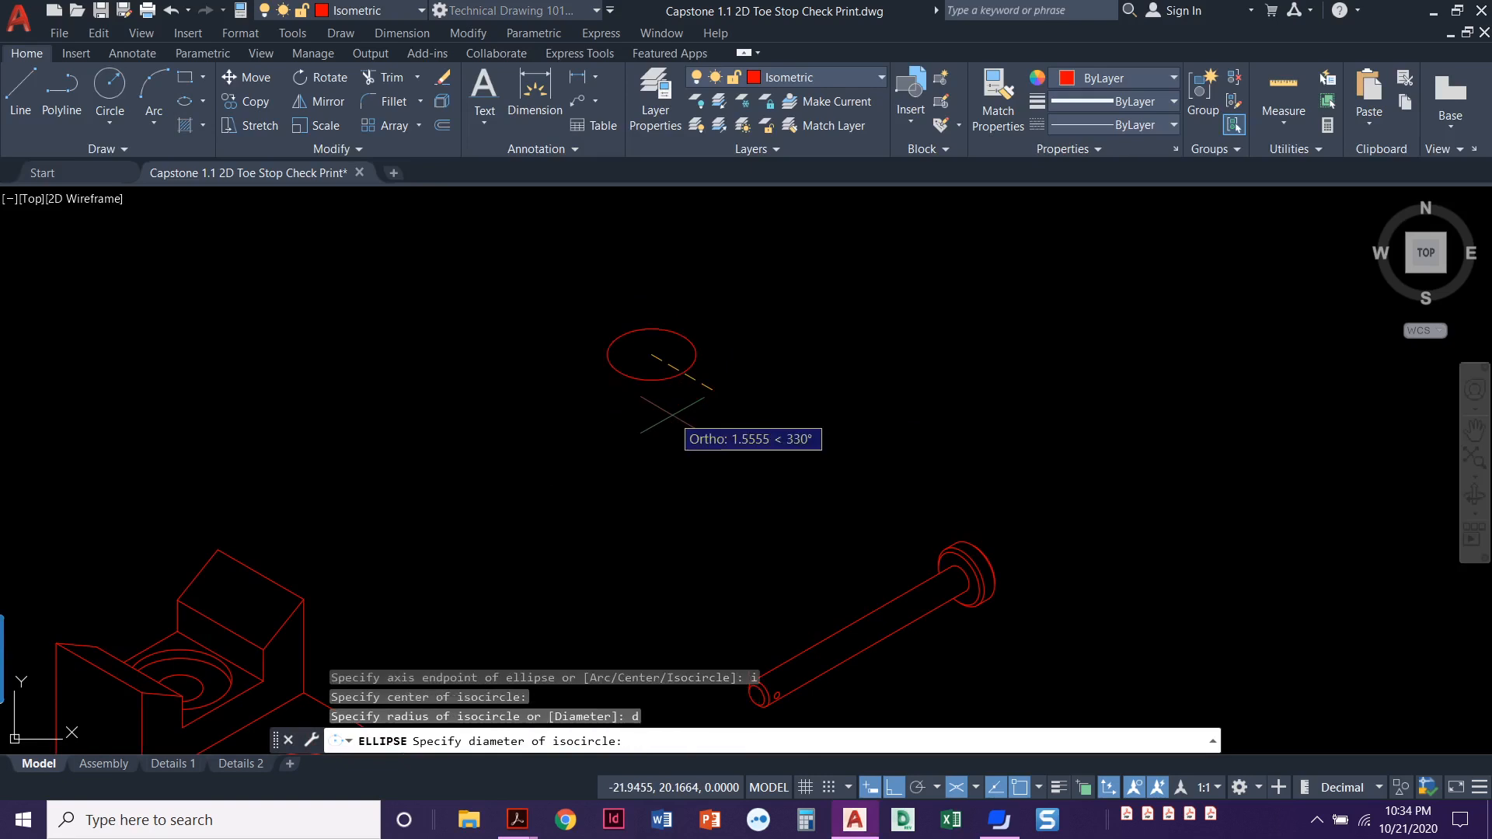
{"action": "type", "text": "4"}
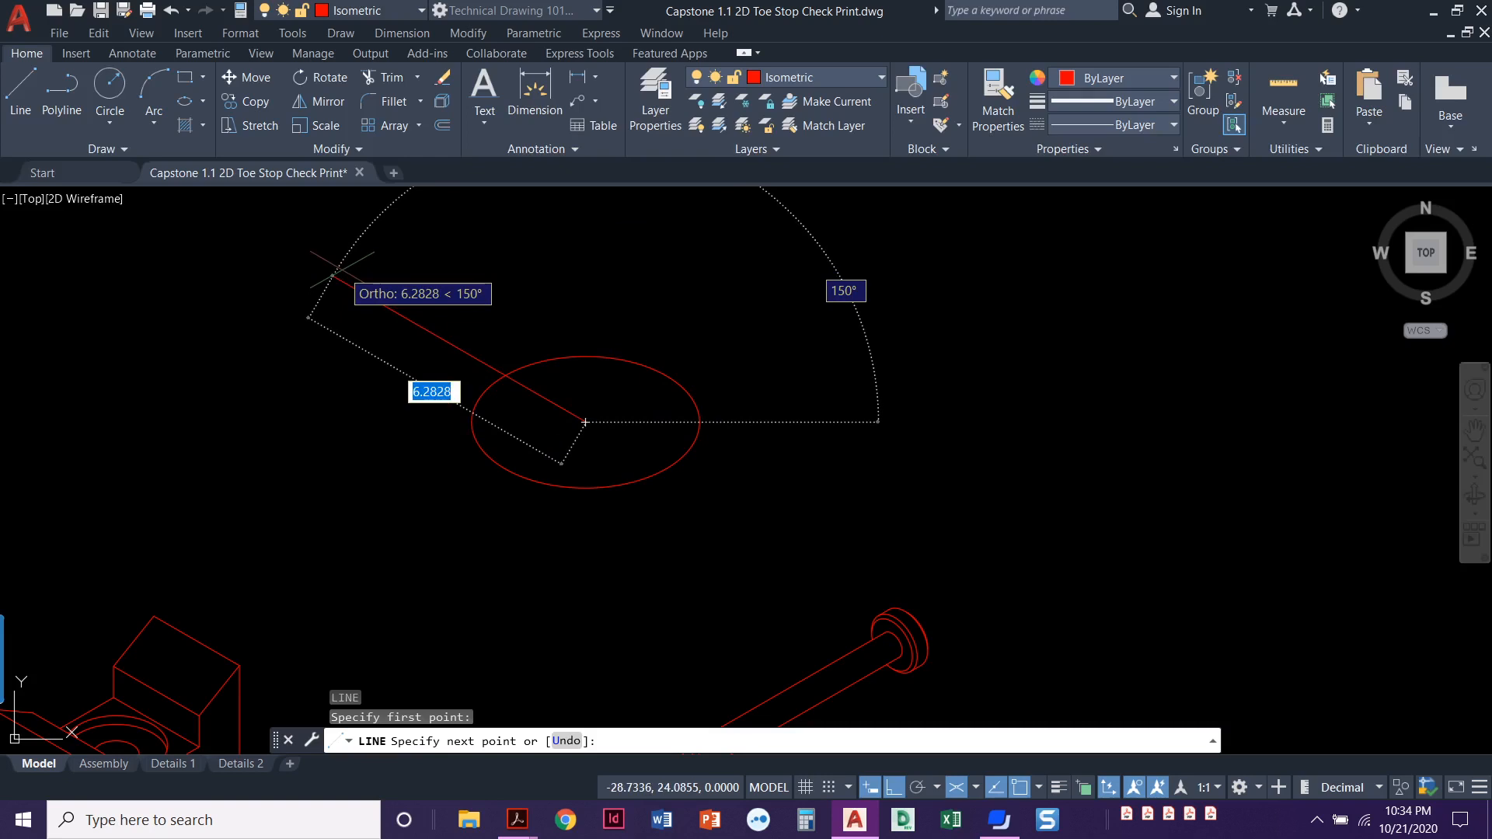
- Draw a 4.125-long line at 150° and copy it to both circle quadrants
{"action": "type", "text": "4"}
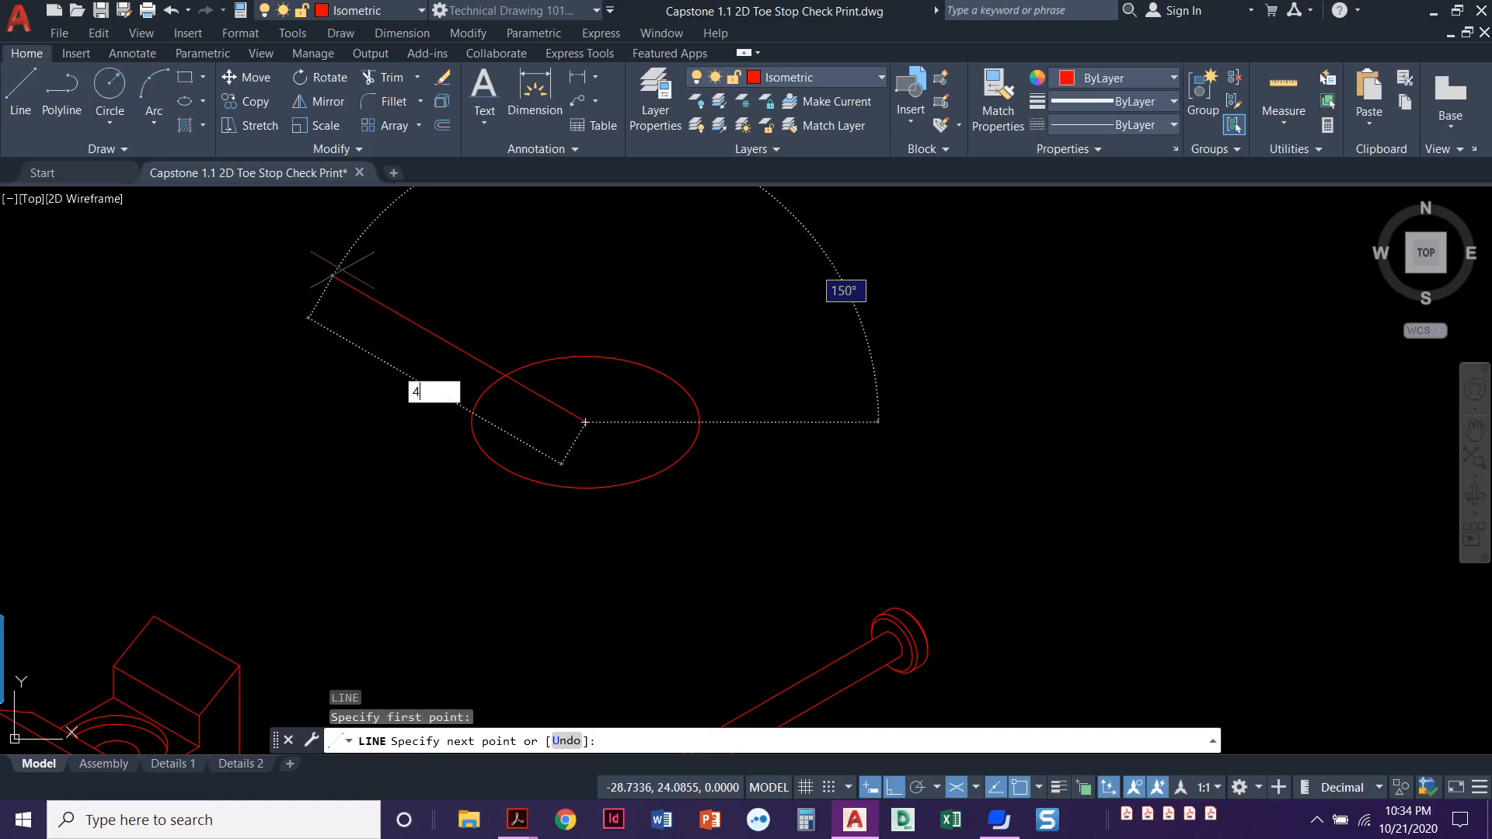
{"action": "type", "text": ".125"}
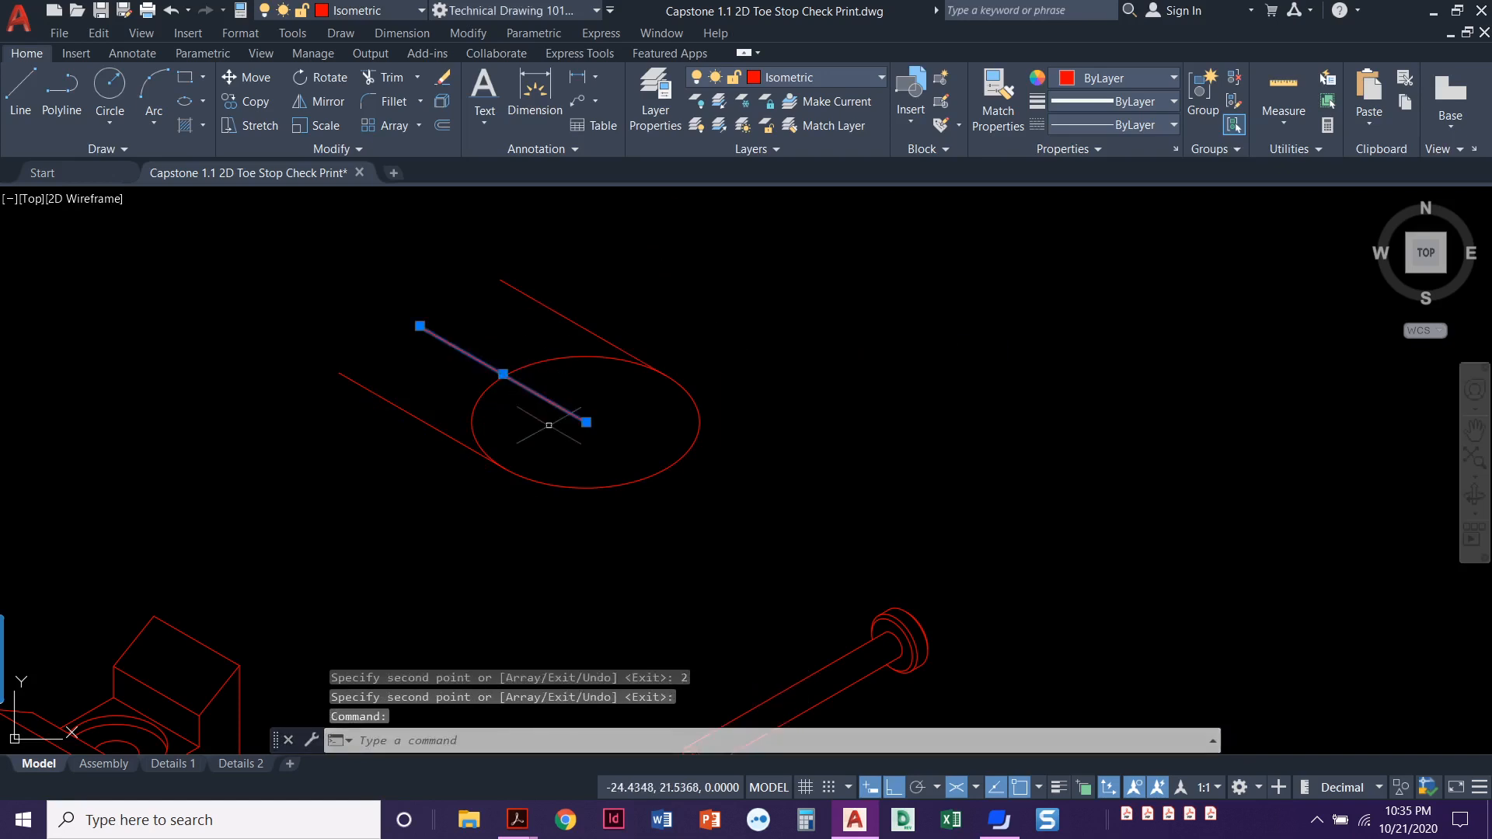
- Delete the centre construction line and join the far ends of the side lines
{"action": "key", "text": "Delete"}
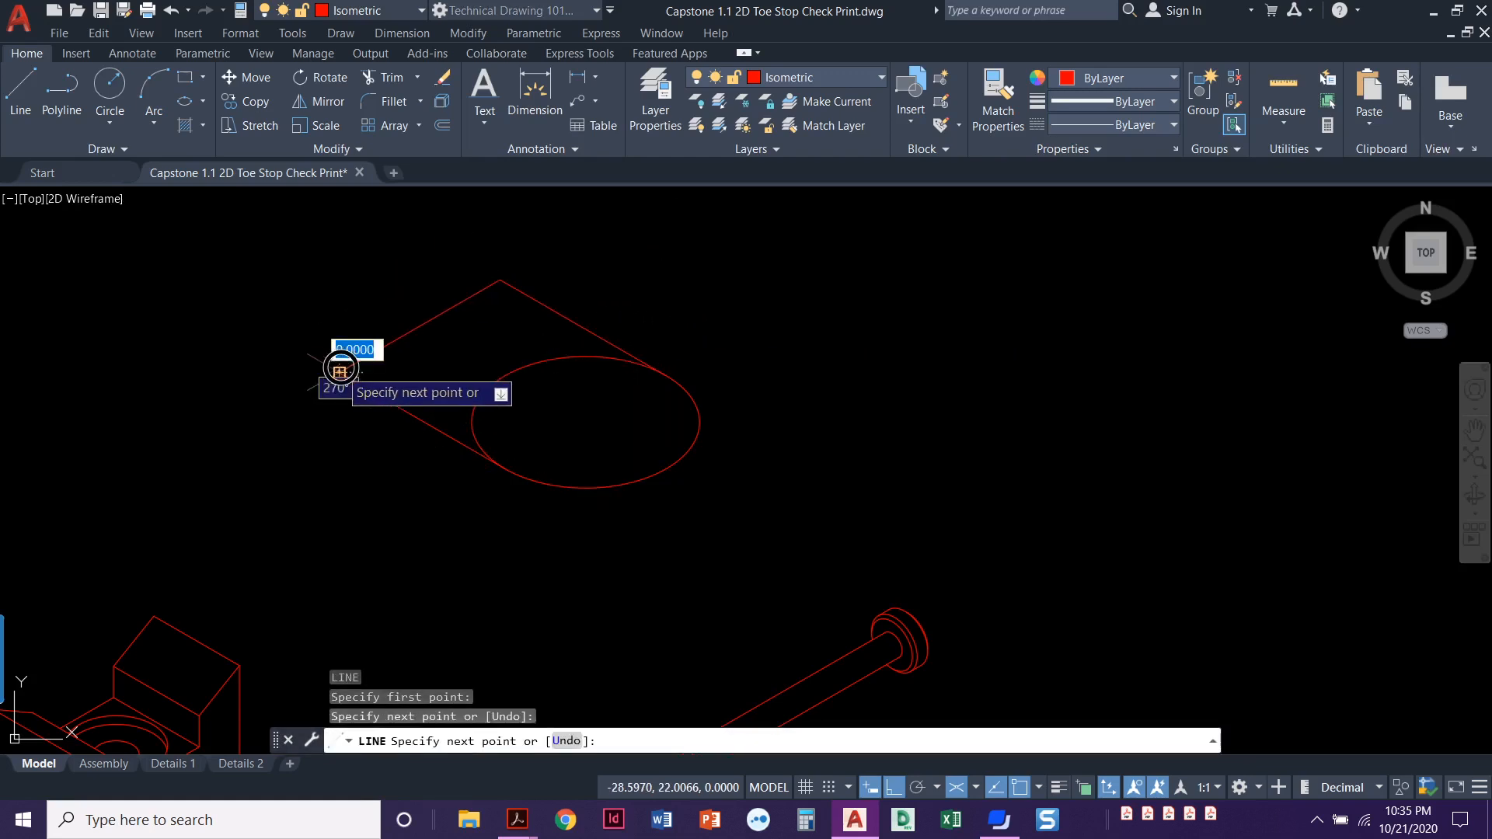
{"action": "key", "text": "Escape"}
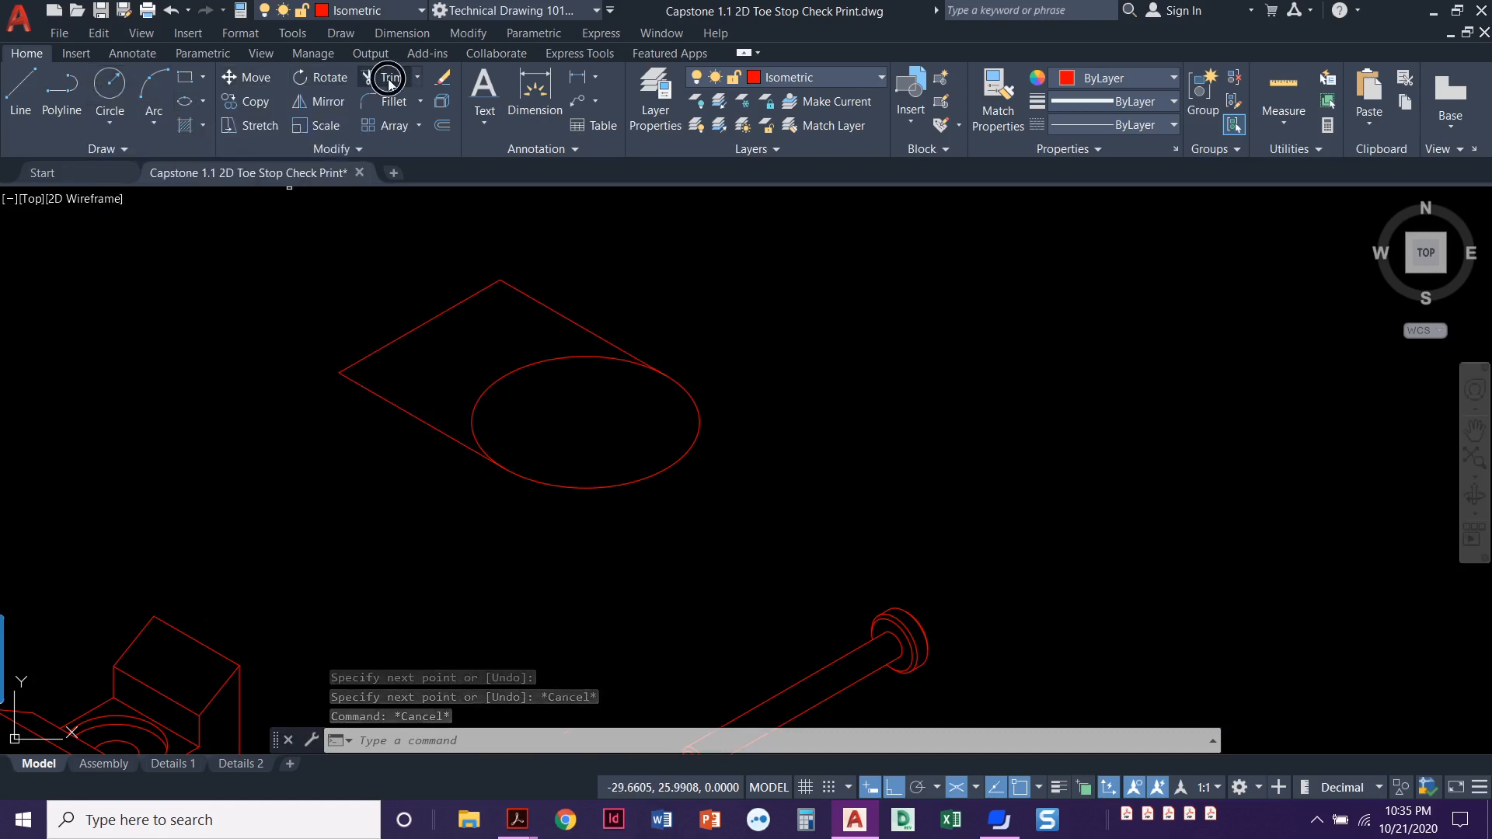
{"action": "left_click", "coordinate": [388, 77]}
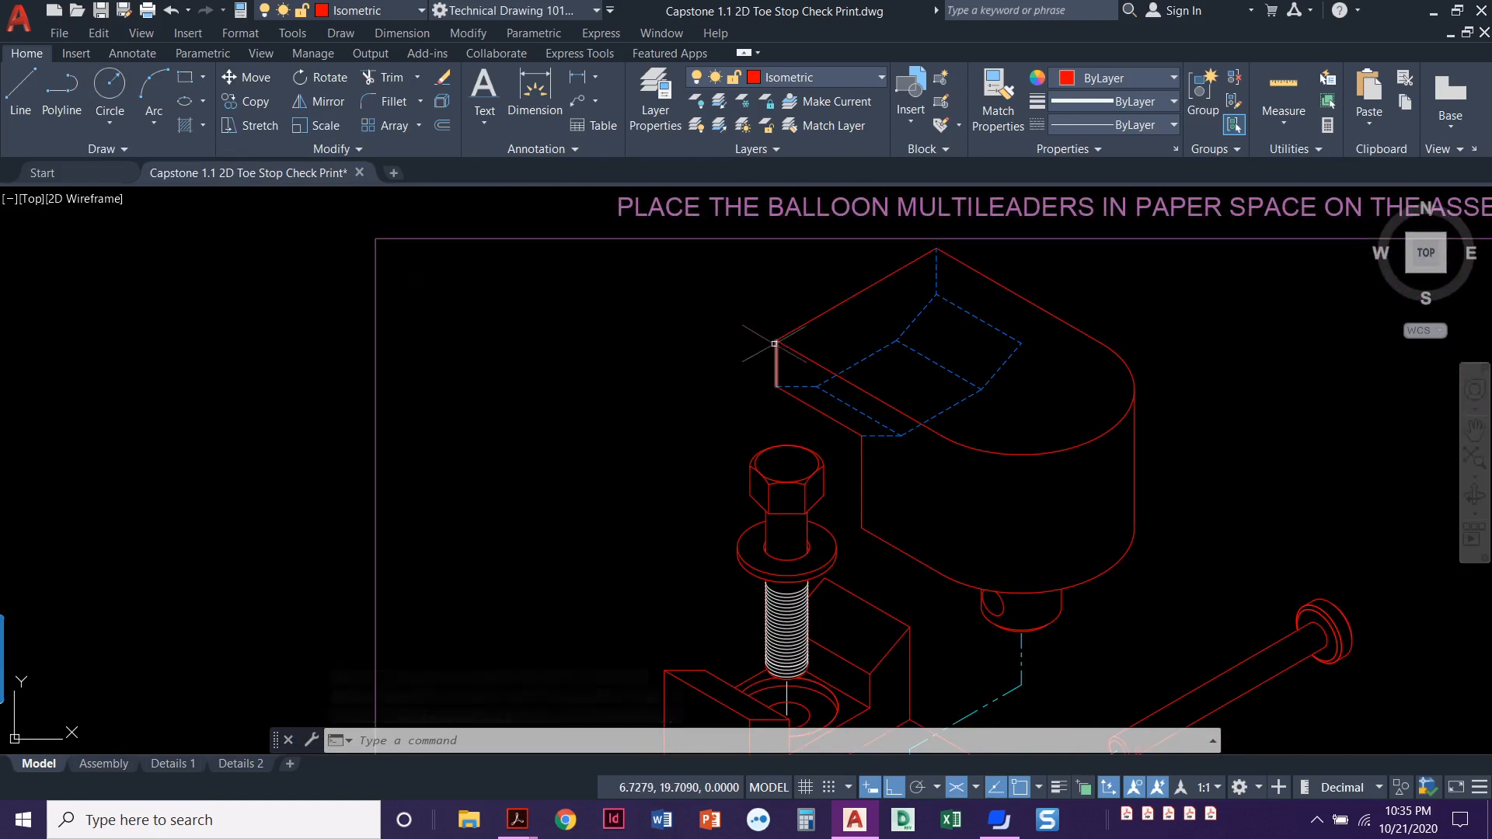
{"action": "mouse_move", "coordinate": [775, 376]}
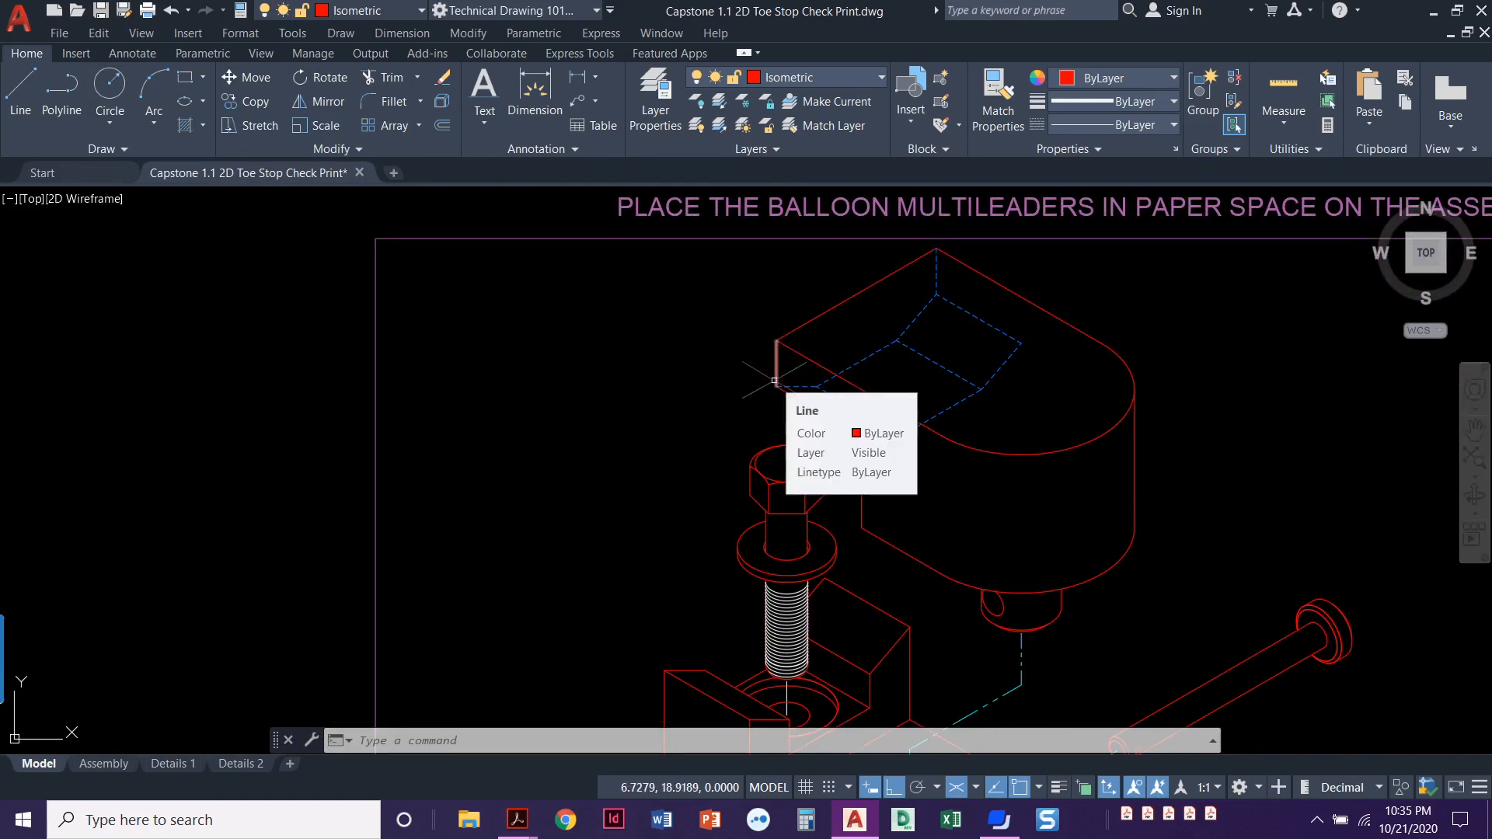
{"action": "mouse_move", "coordinate": [847, 429]}
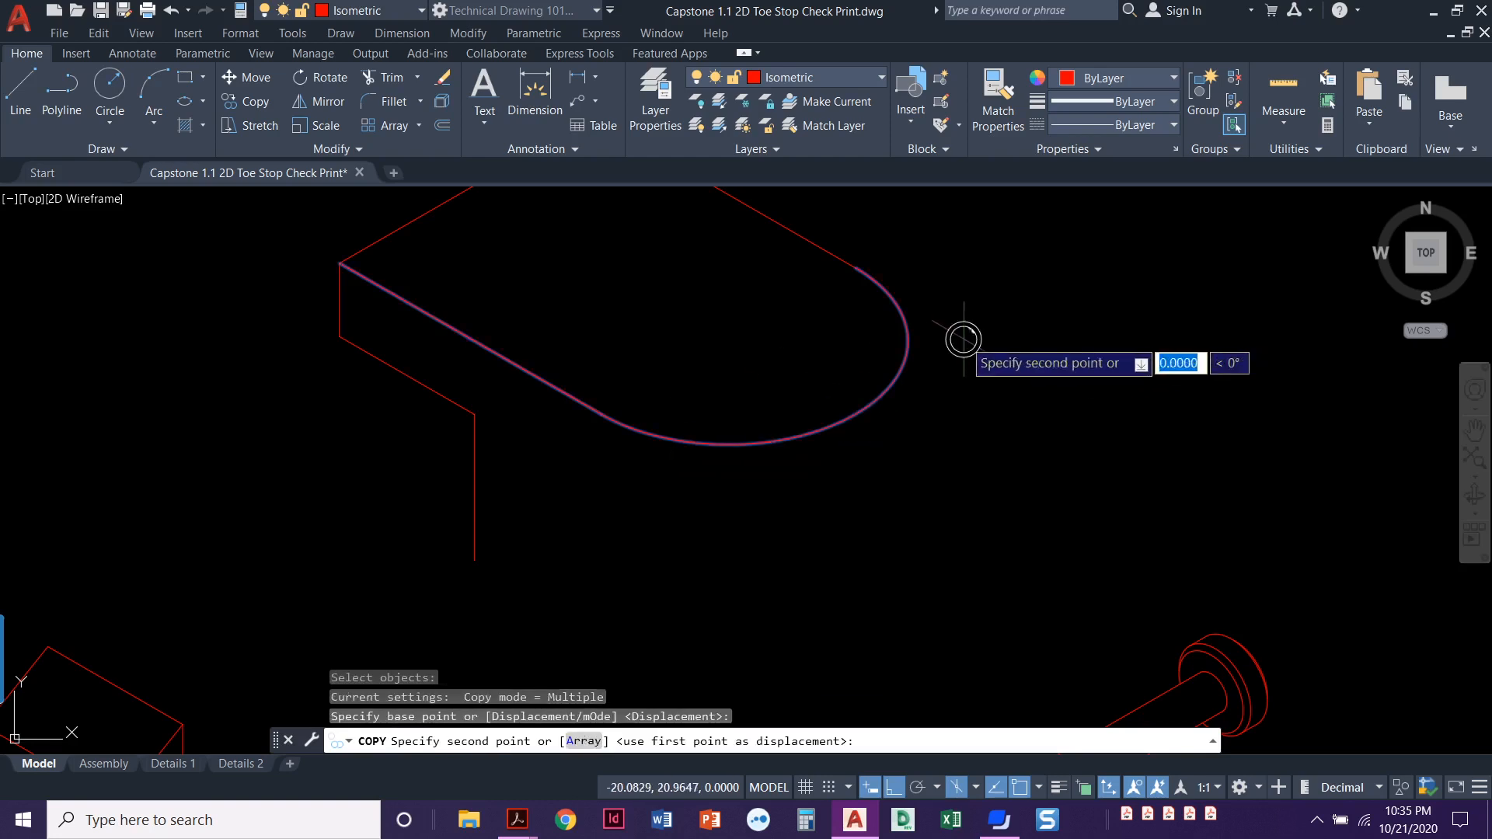
{"action": "mouse_move", "coordinate": [971, 533]}
{"action": "type", "text": "3"}
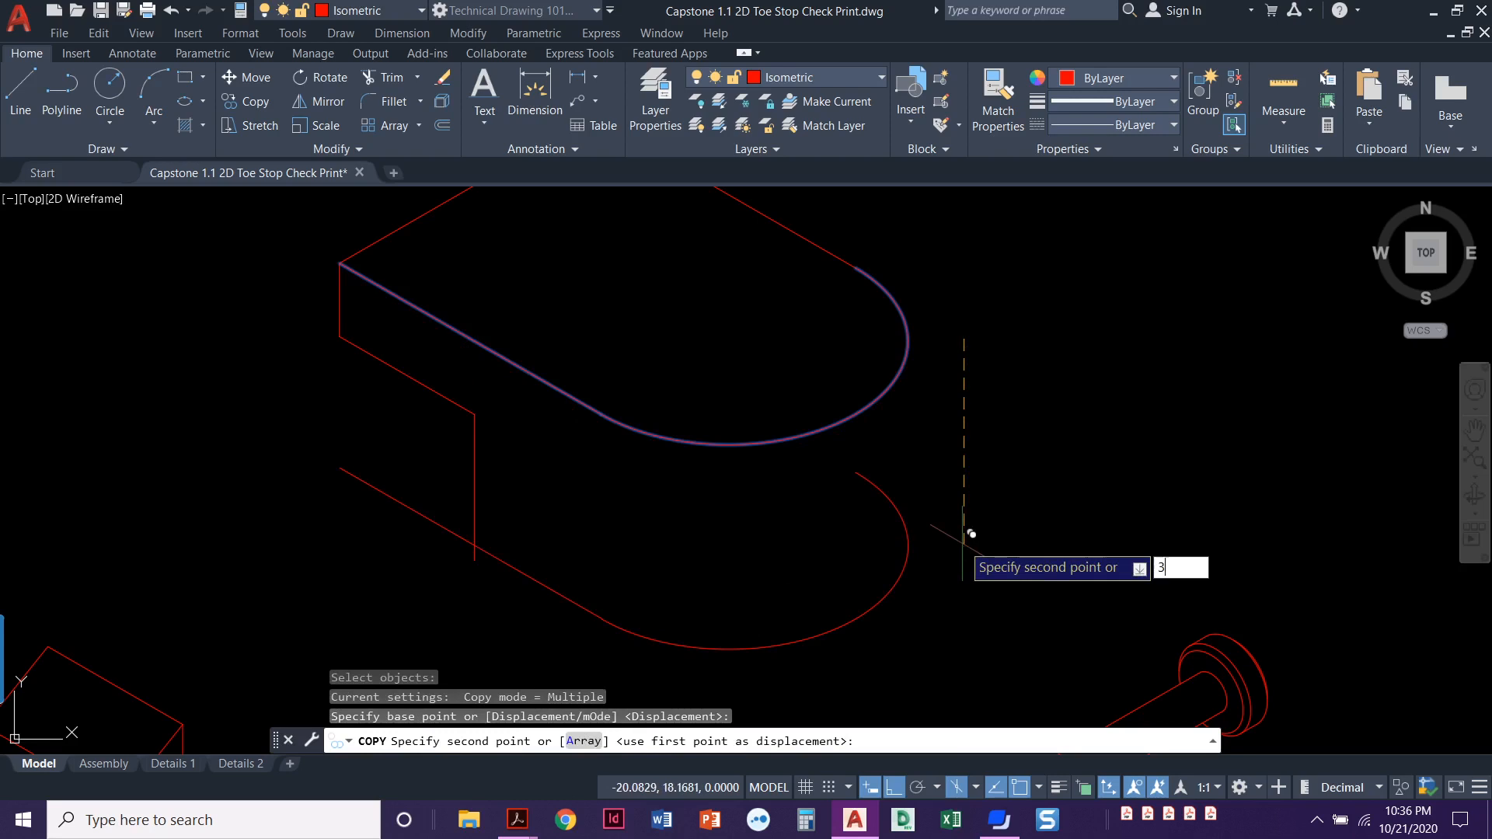
- Copy the top outline 3 units down and add a vertical tangent edge between arcs
{"action": "key", "text": "enter"}
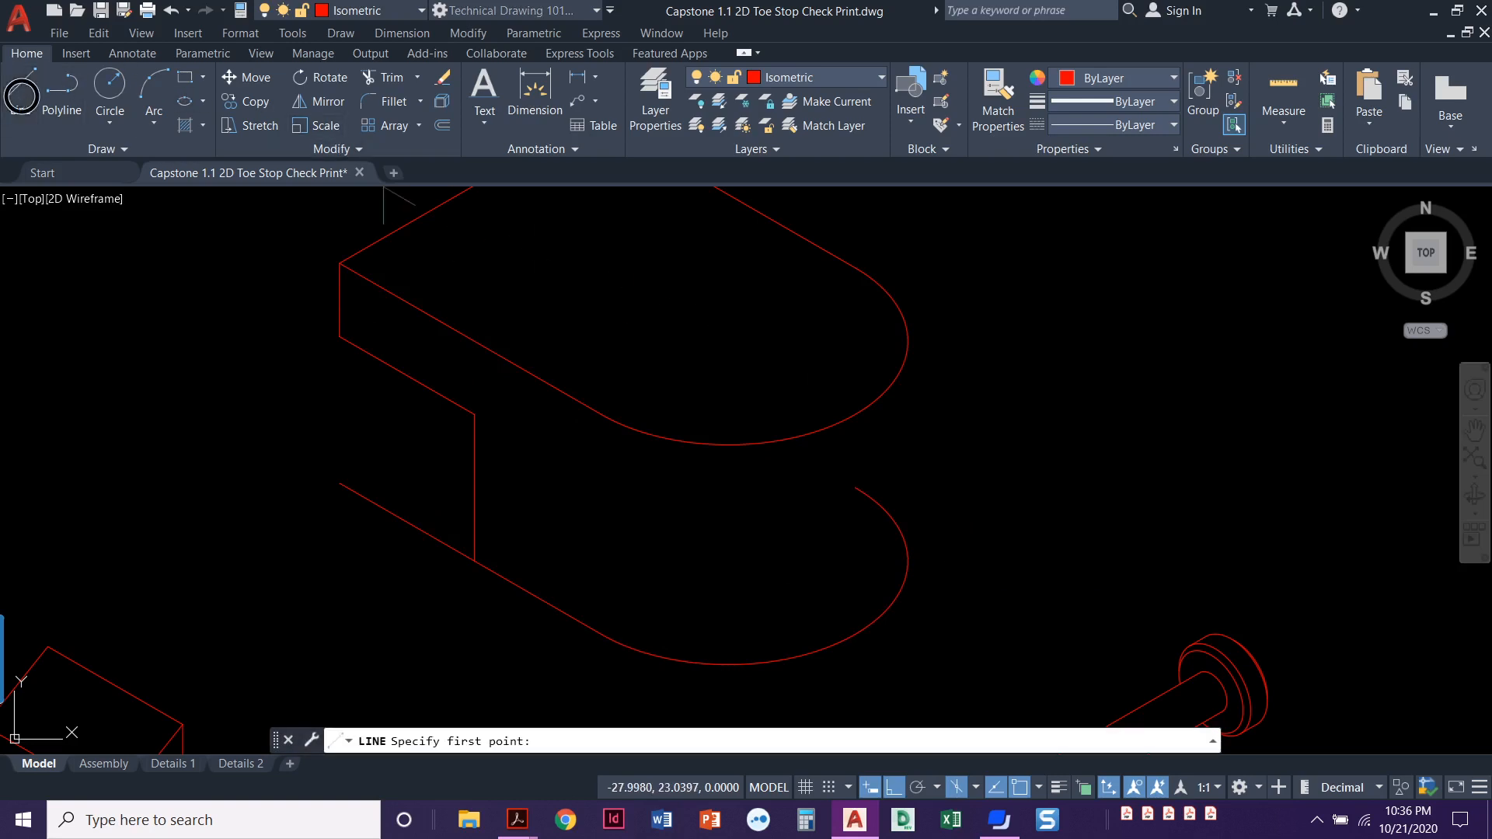
{"action": "left_click", "coordinate": [907, 339]}
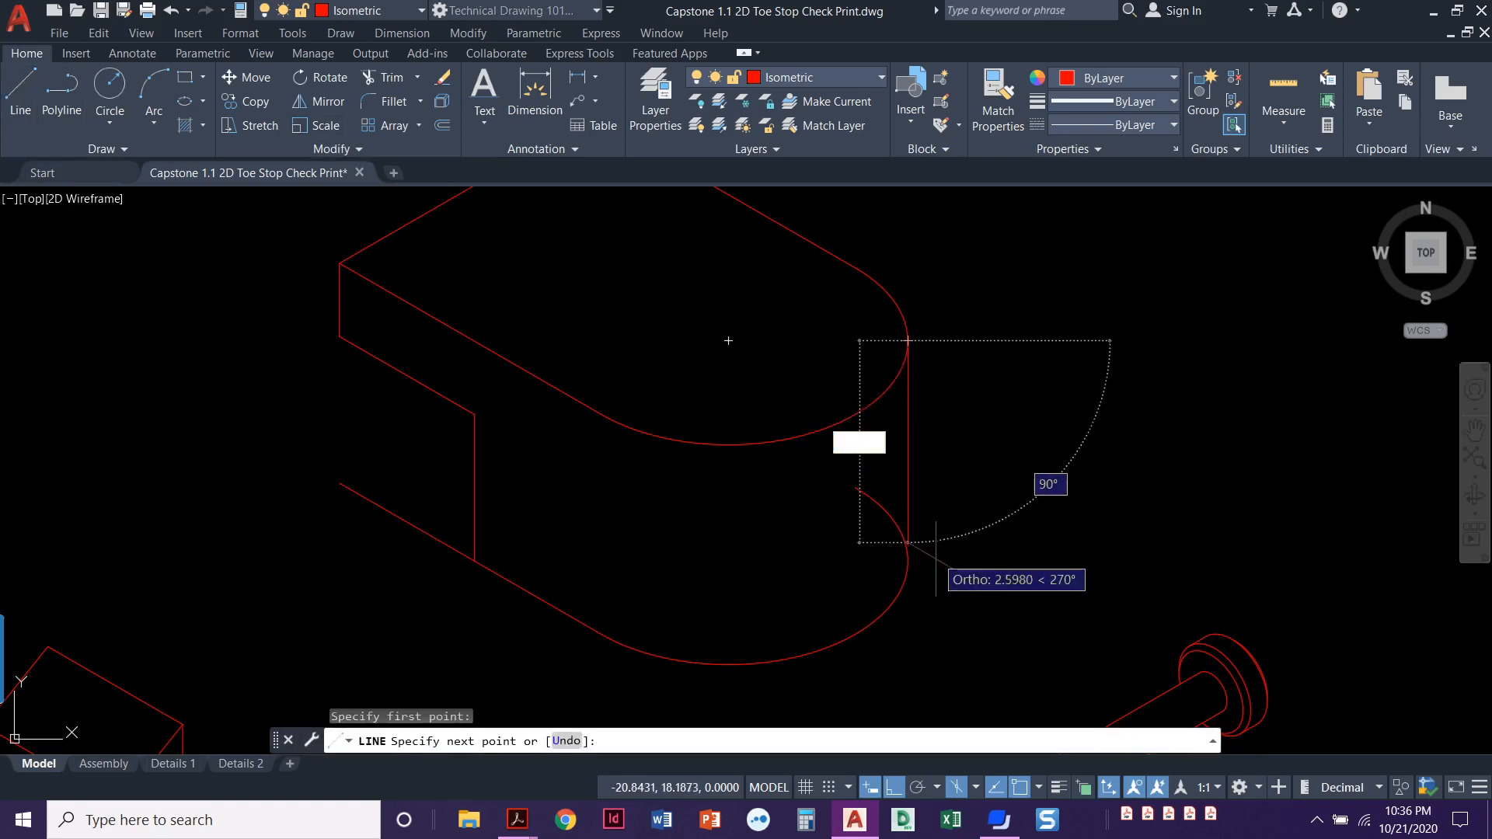
{"action": "left_click", "coordinate": [909, 556]}
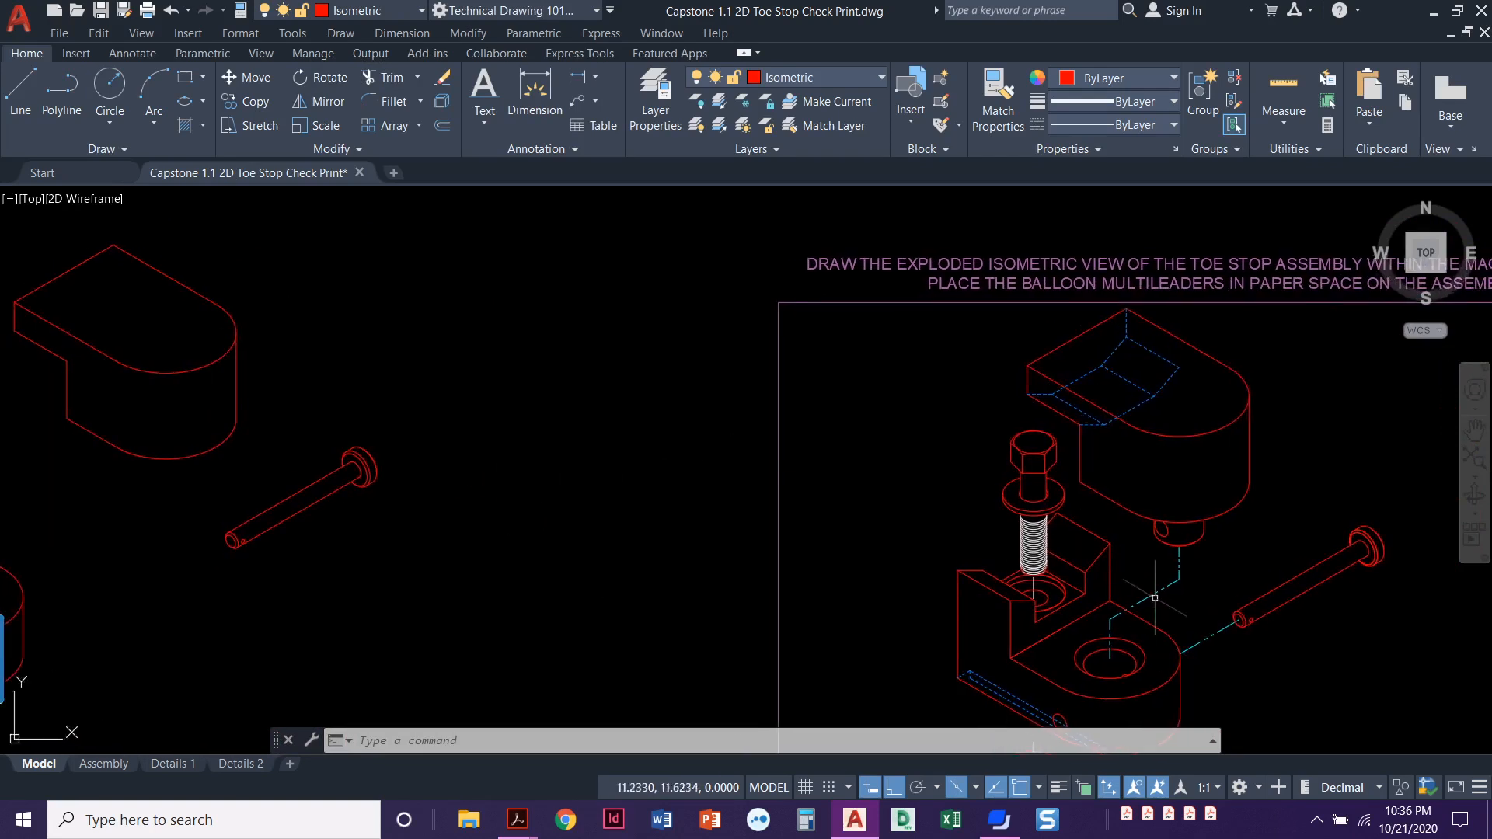
{"action": "mouse_move", "coordinate": [1145, 511]}
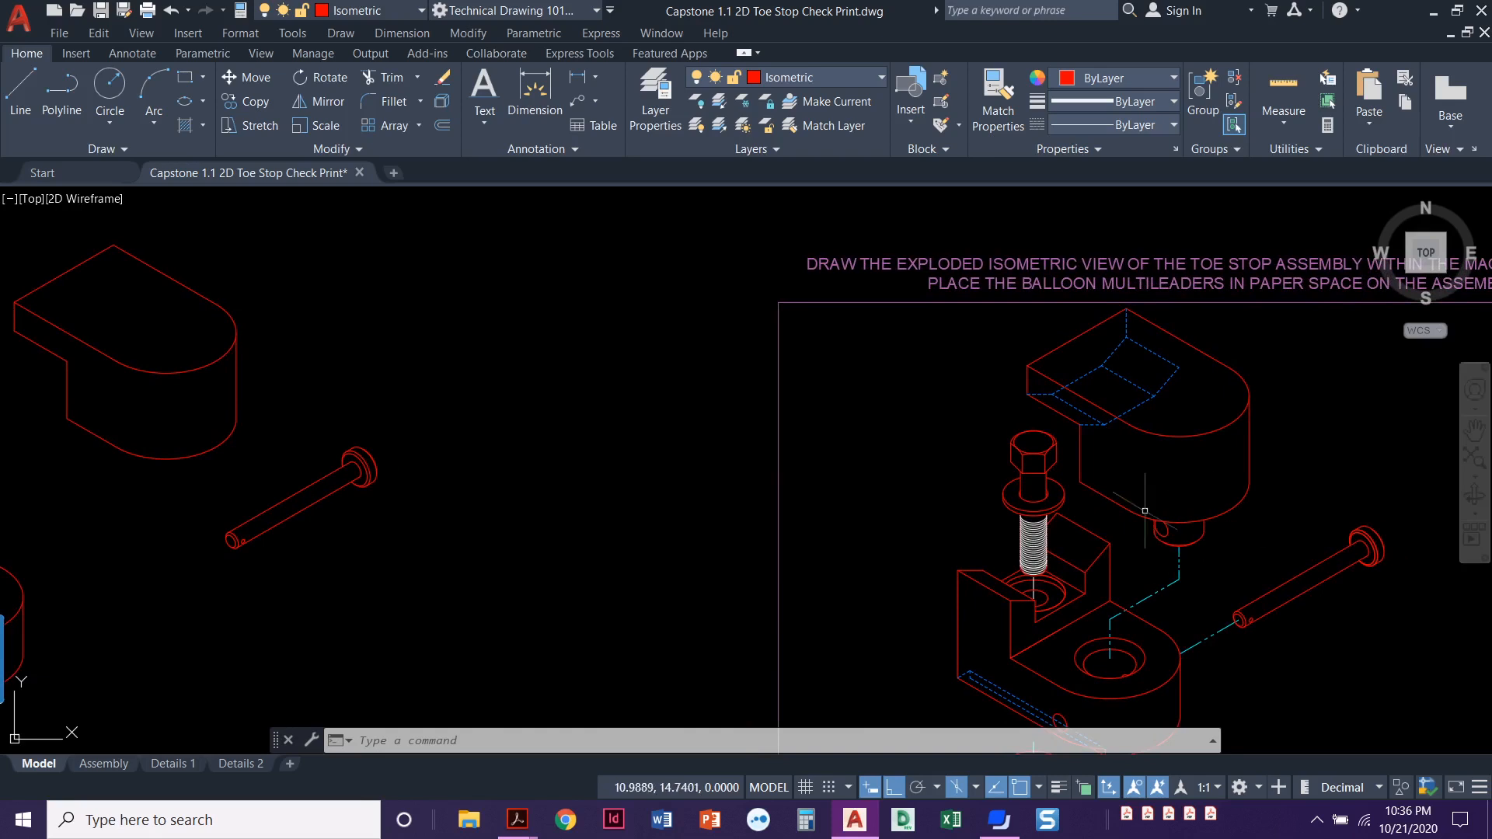
{"action": "mouse_move", "coordinate": [1161, 567]}
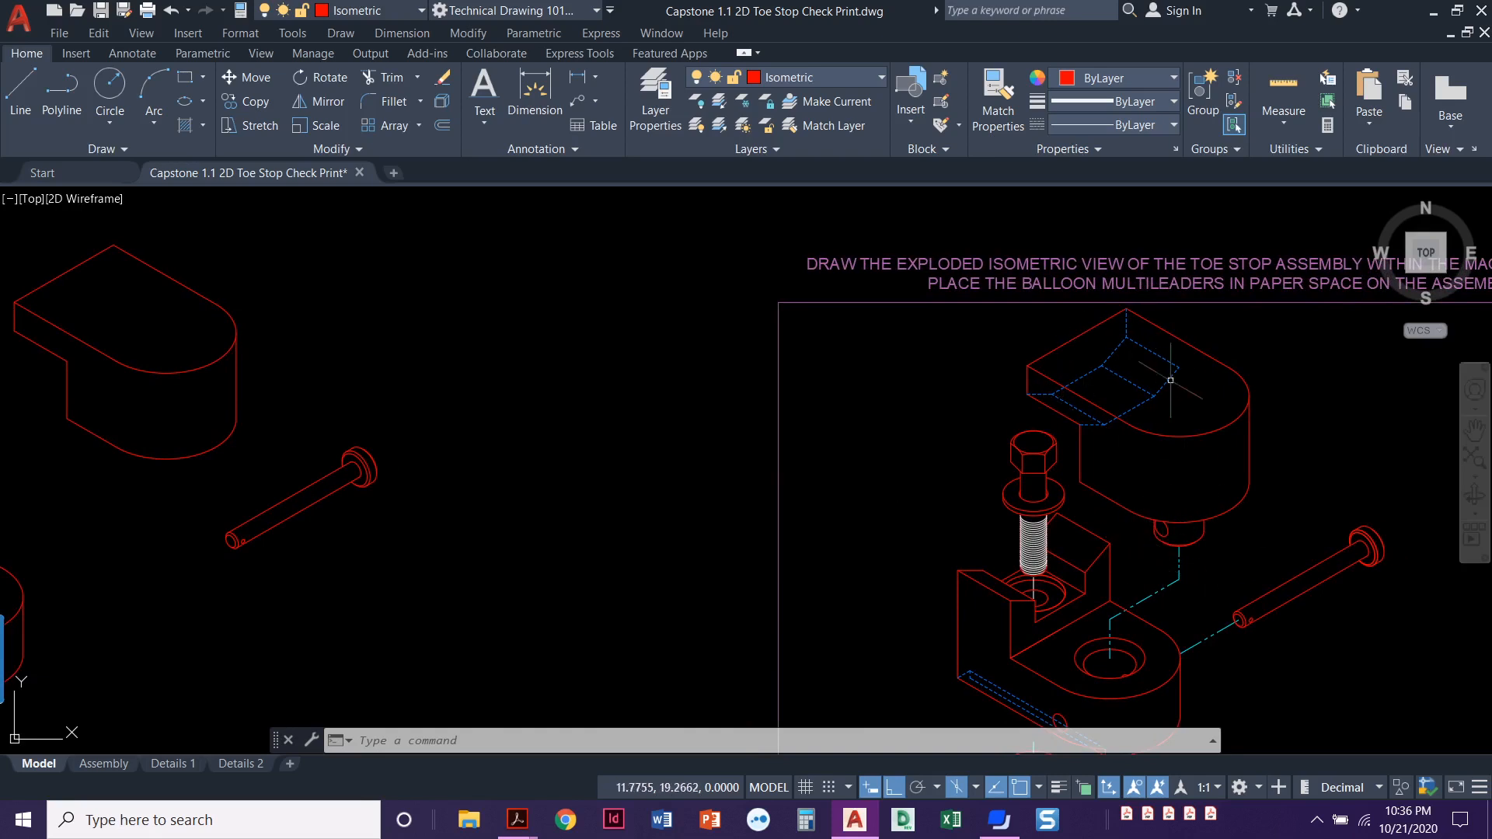
{"action": "mouse_move", "coordinate": [829, 485]}
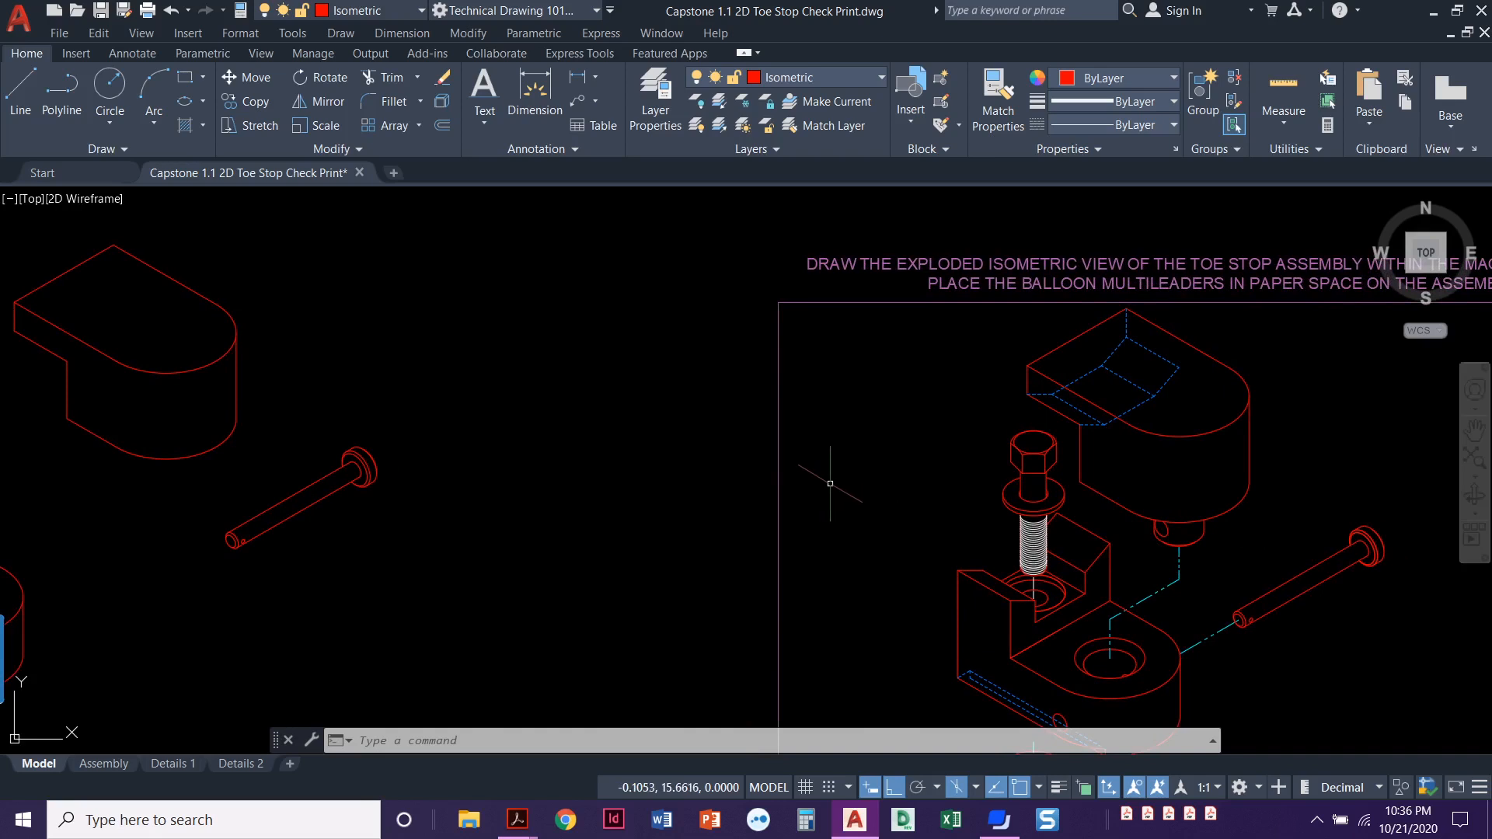
{"action": "mouse_move", "coordinate": [1039, 424]}
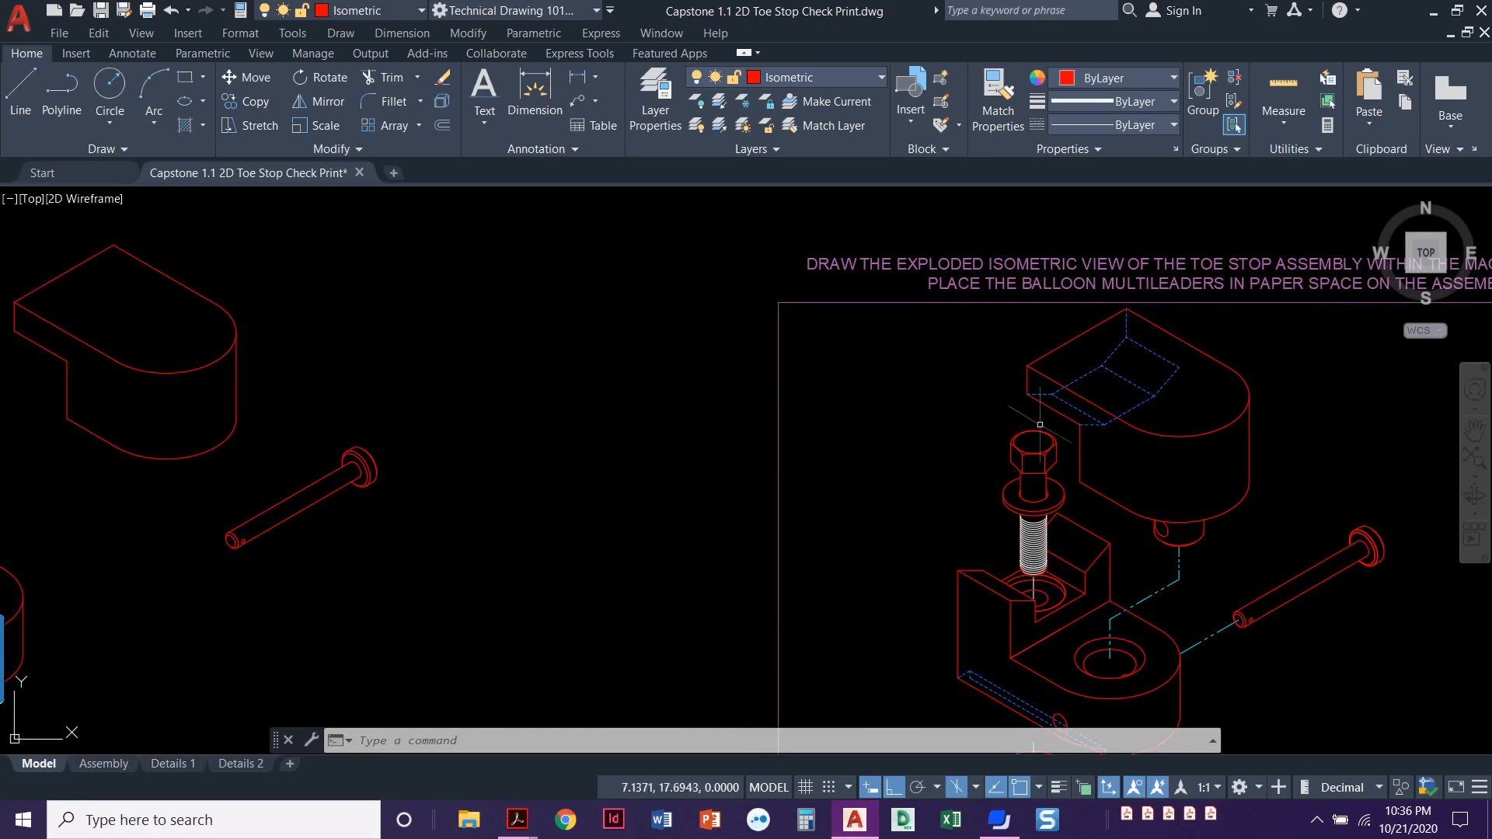
{"action": "mouse_move", "coordinate": [635, 467]}
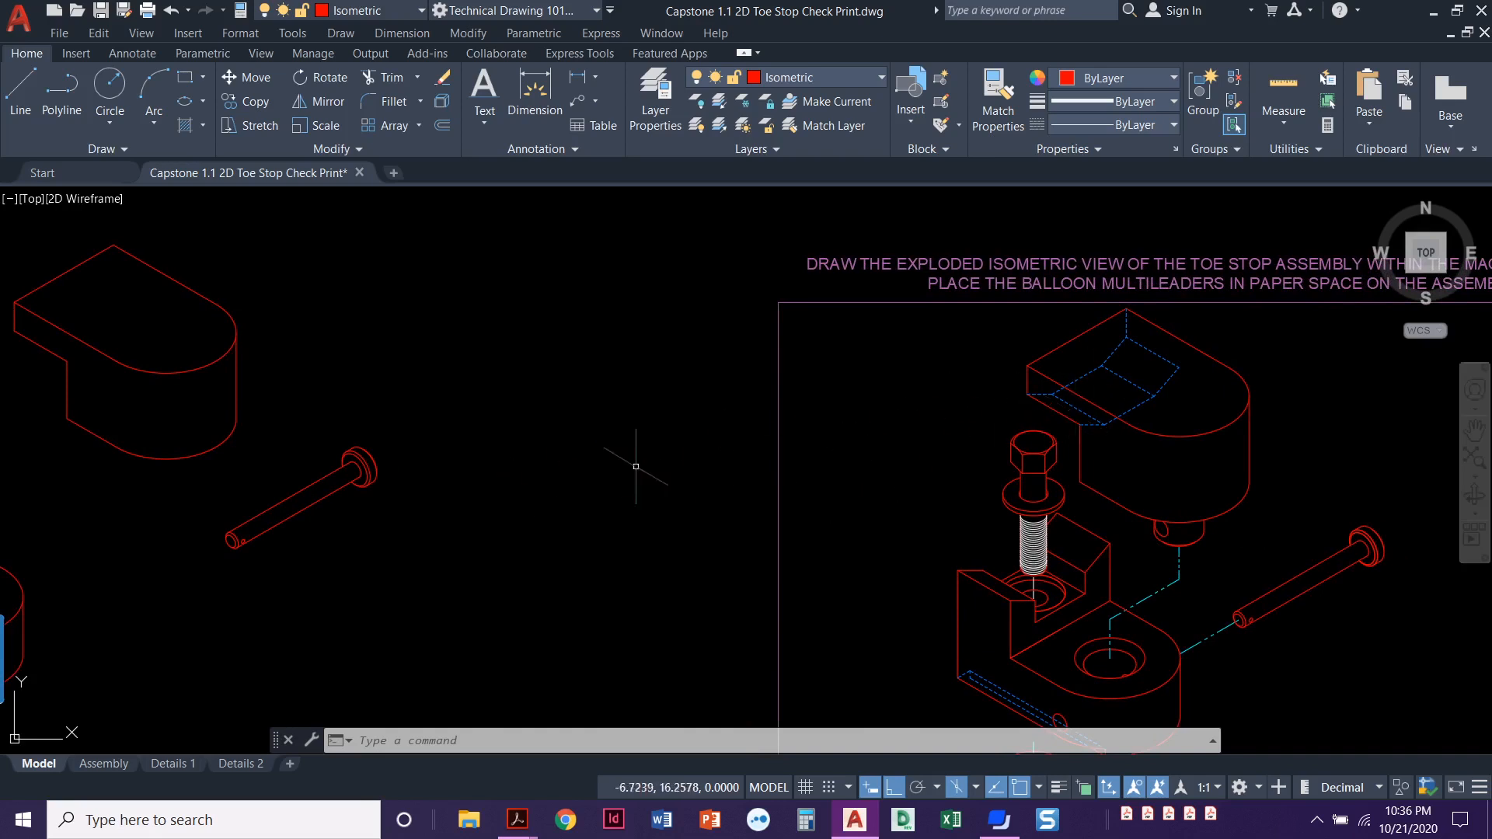